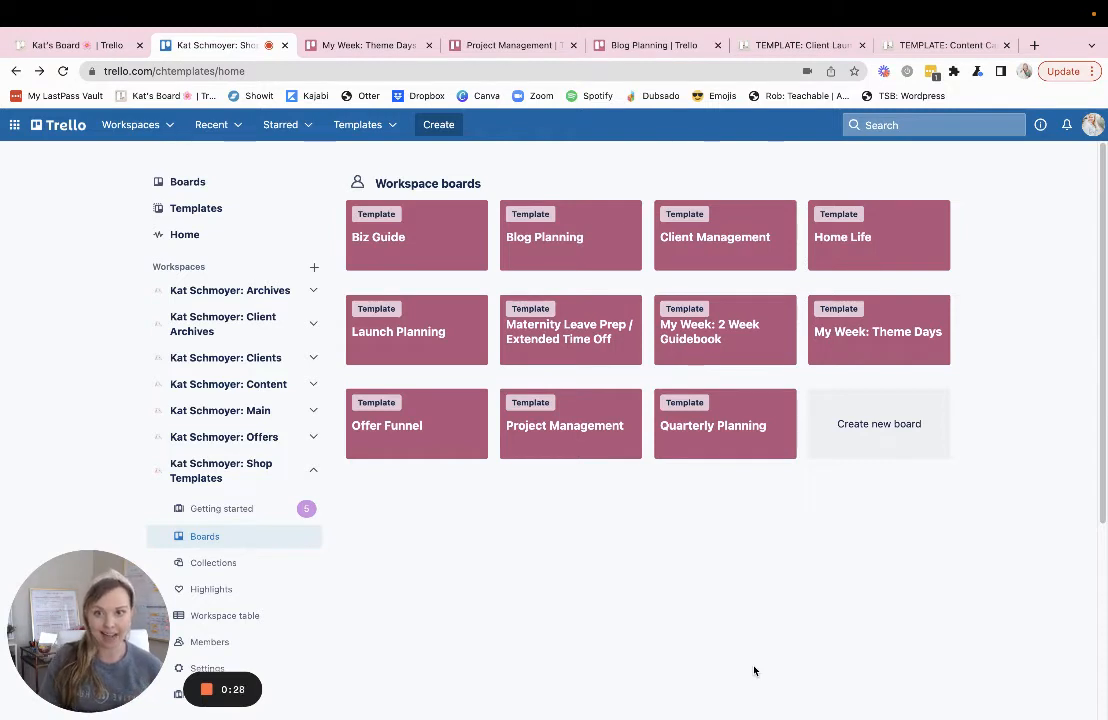
mouse_move(713, 671)
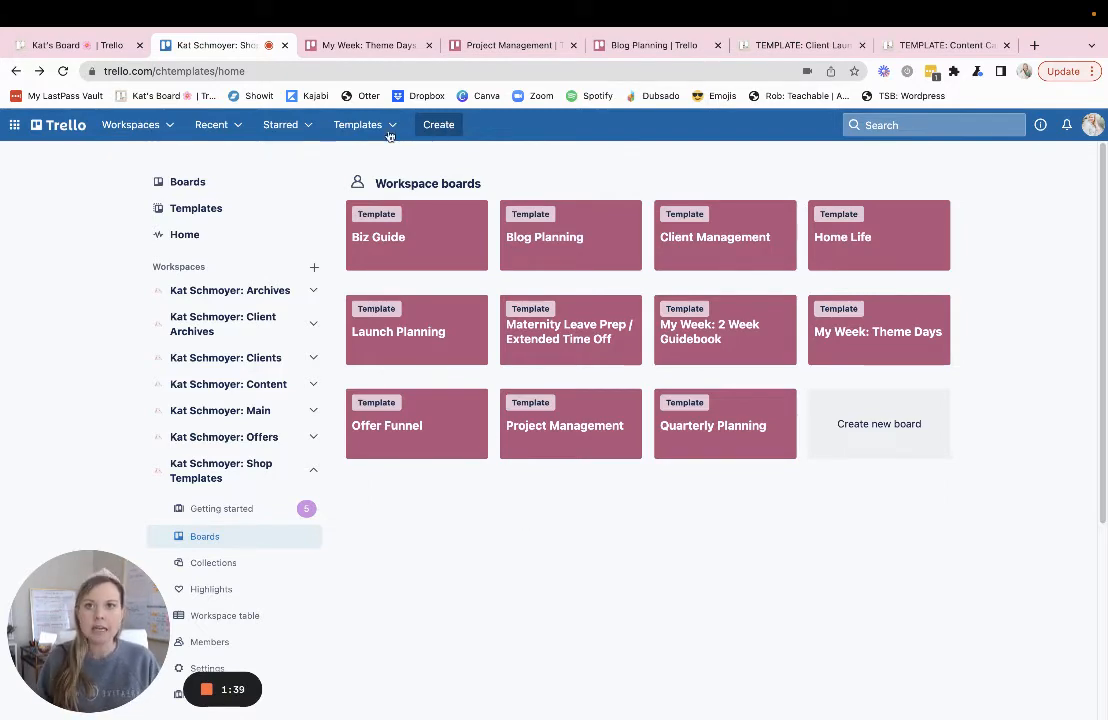
Switch to the My Week: Theme Days board and scroll across its lists to Duty Day.
click(878, 330)
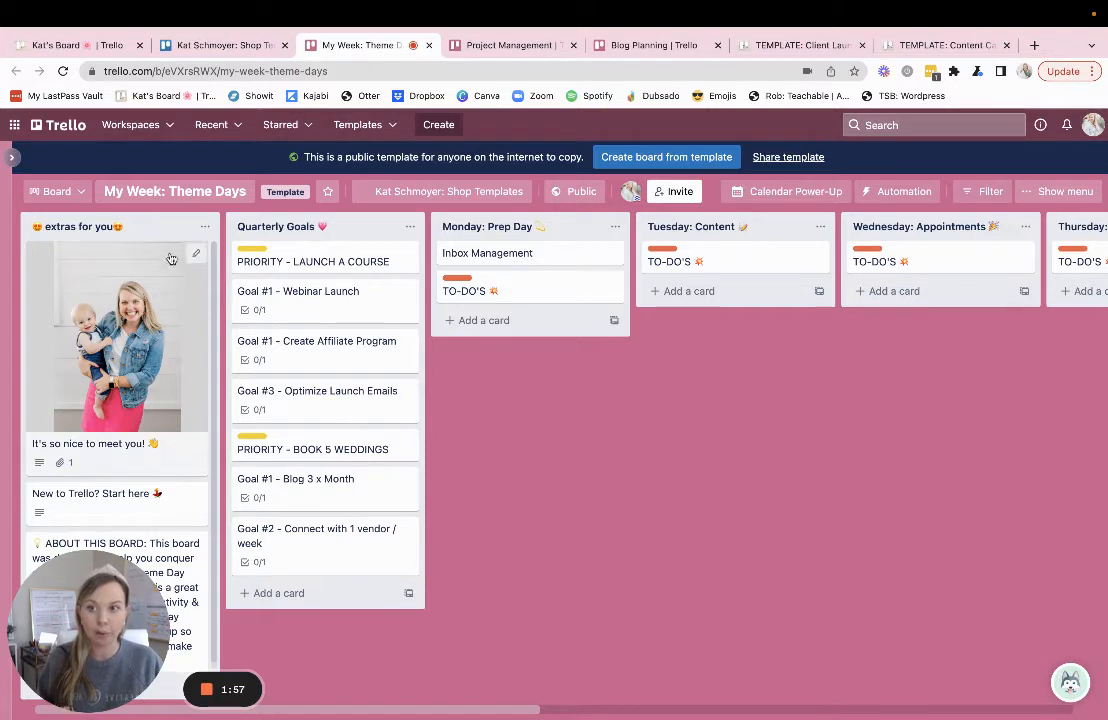
mouse_move(514, 672)
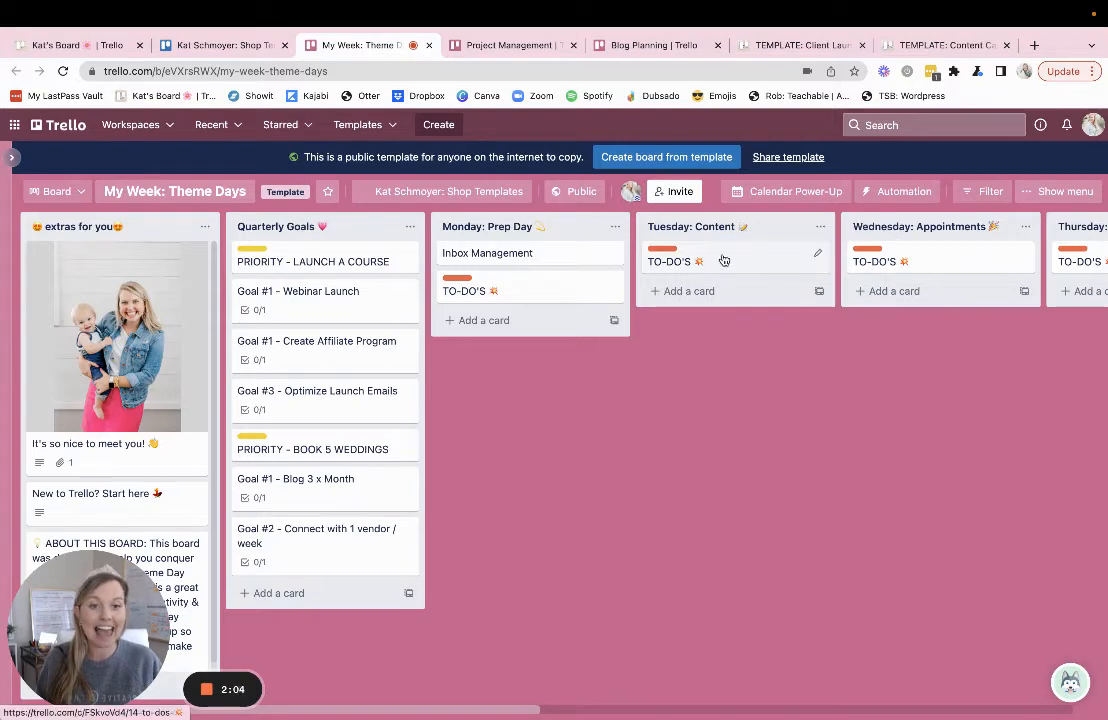
mouse_move(481, 606)
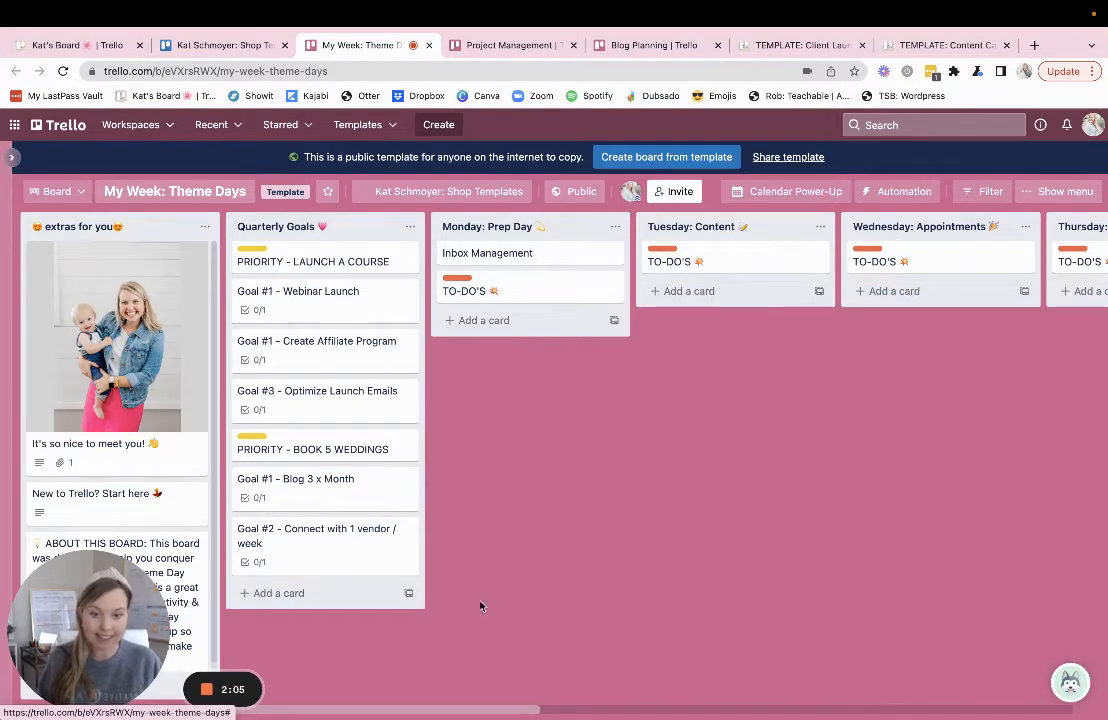
scroll(right, 3)
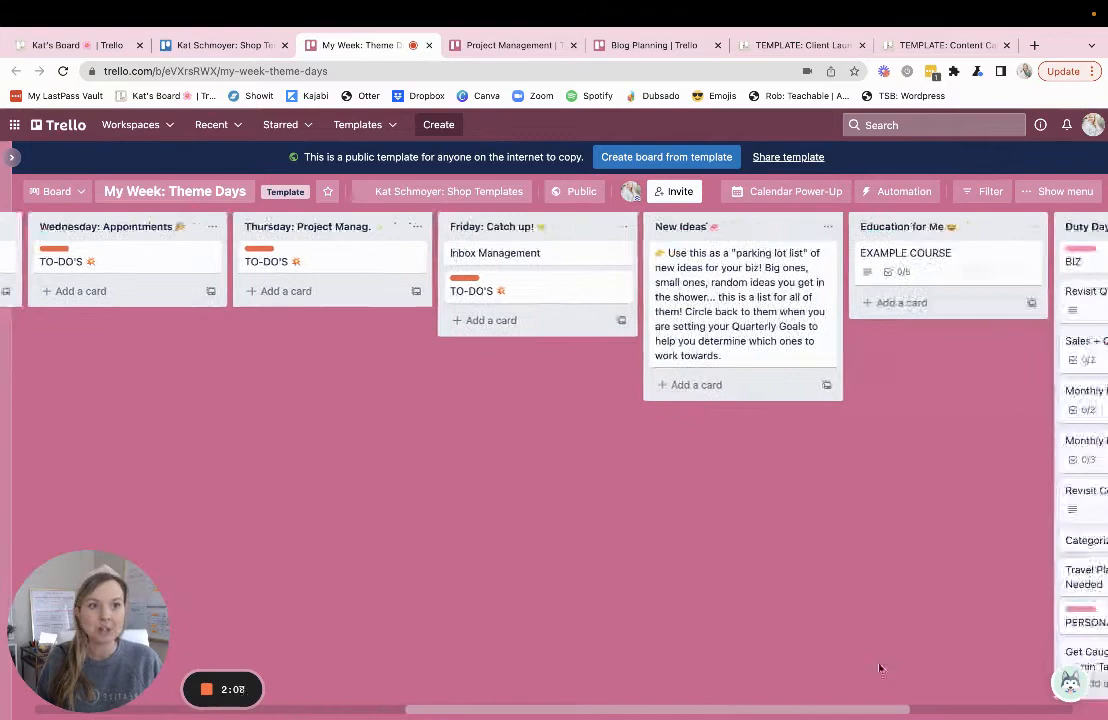
scroll(left, 3)
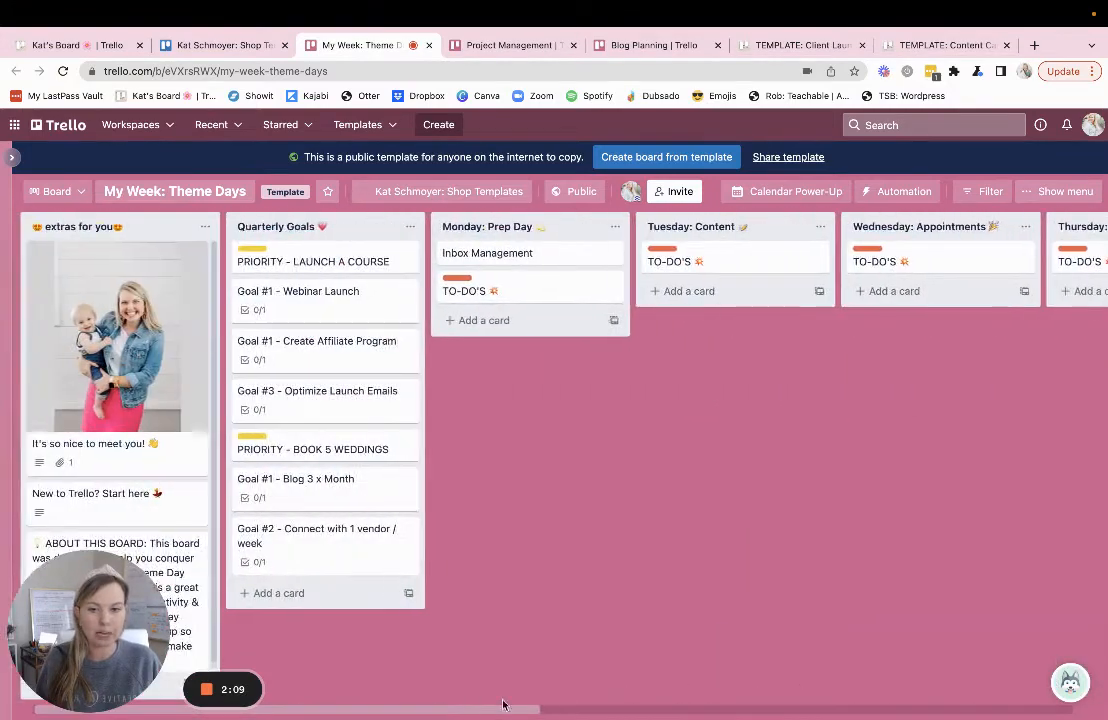
scroll(right, 3)
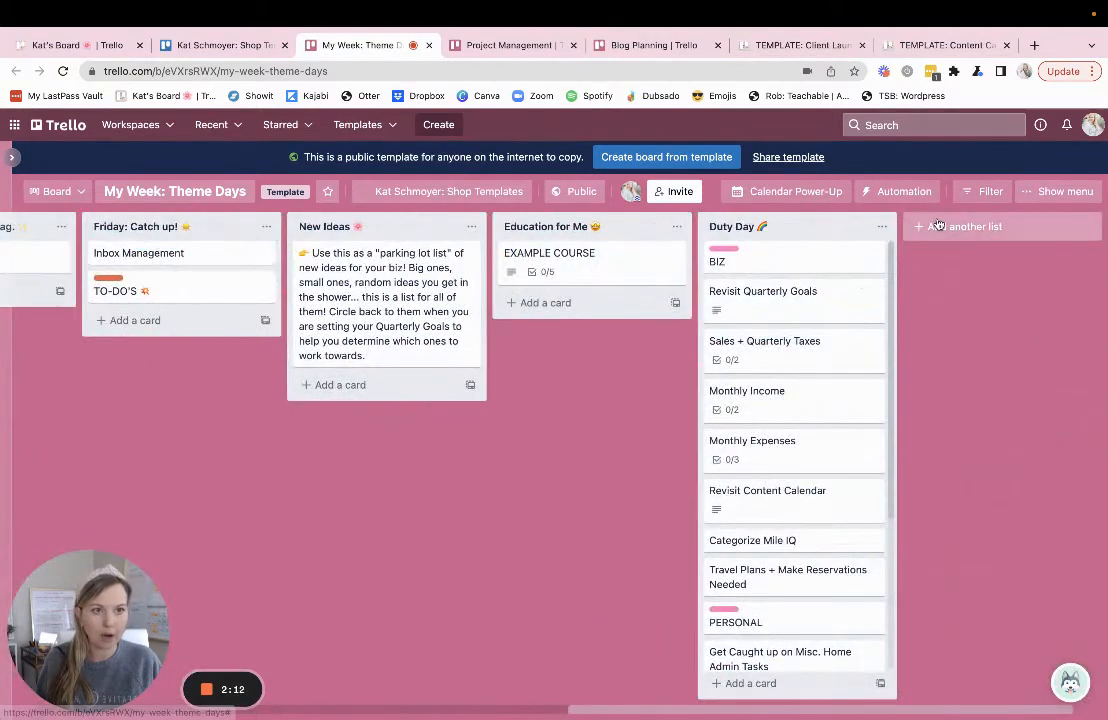
Create a 'Test' list holding a 'test' card, then scroll back toward the extras list.
text(Test)
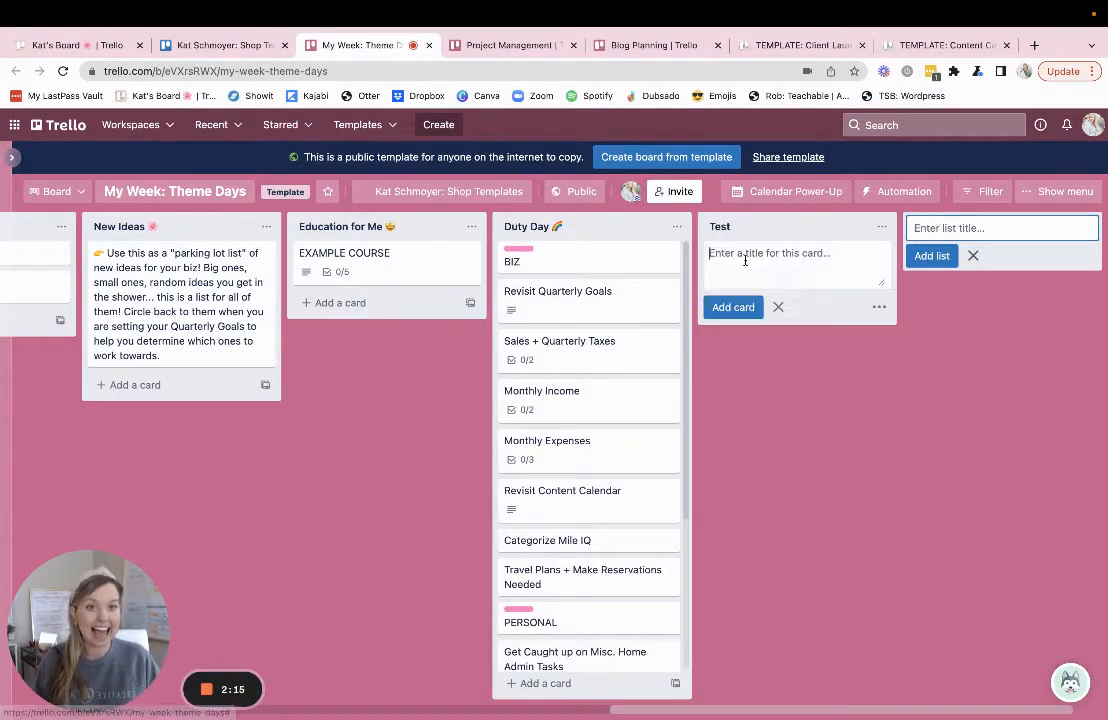
text(test)
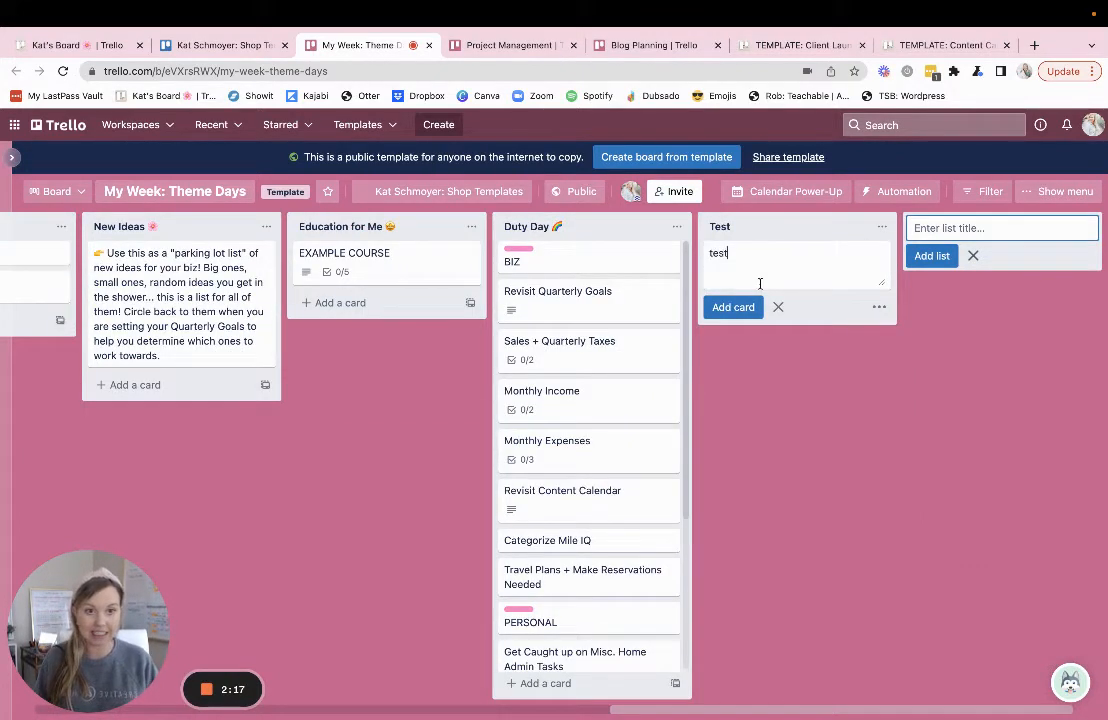
click(732, 307)
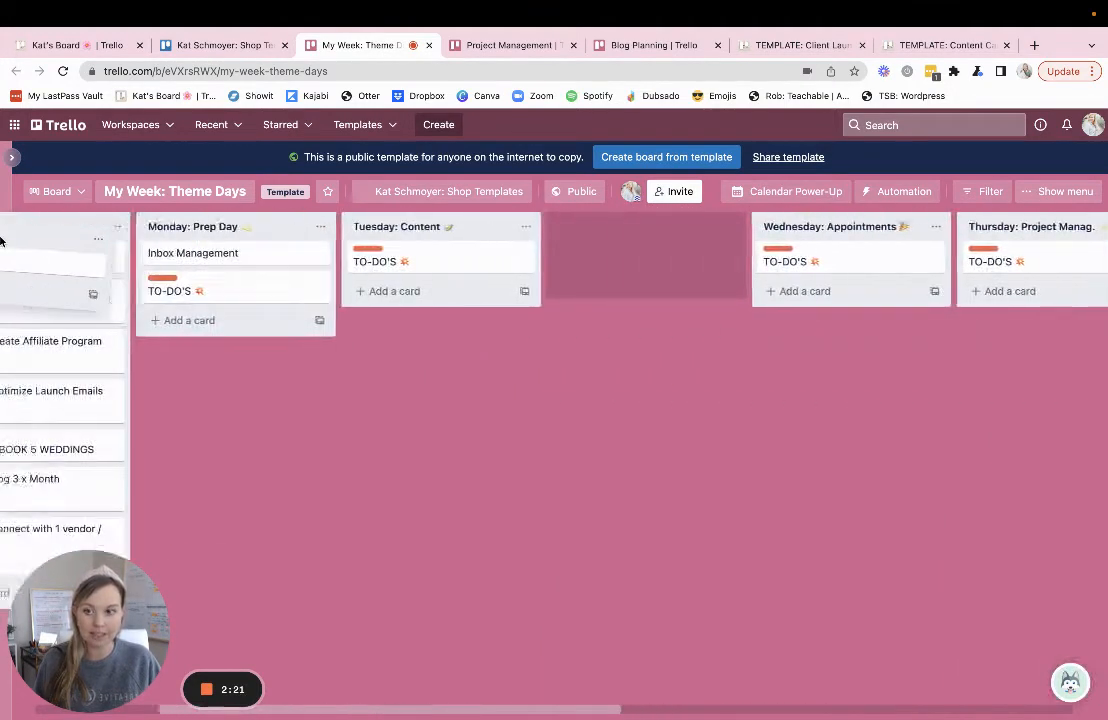
scroll(left, 3)
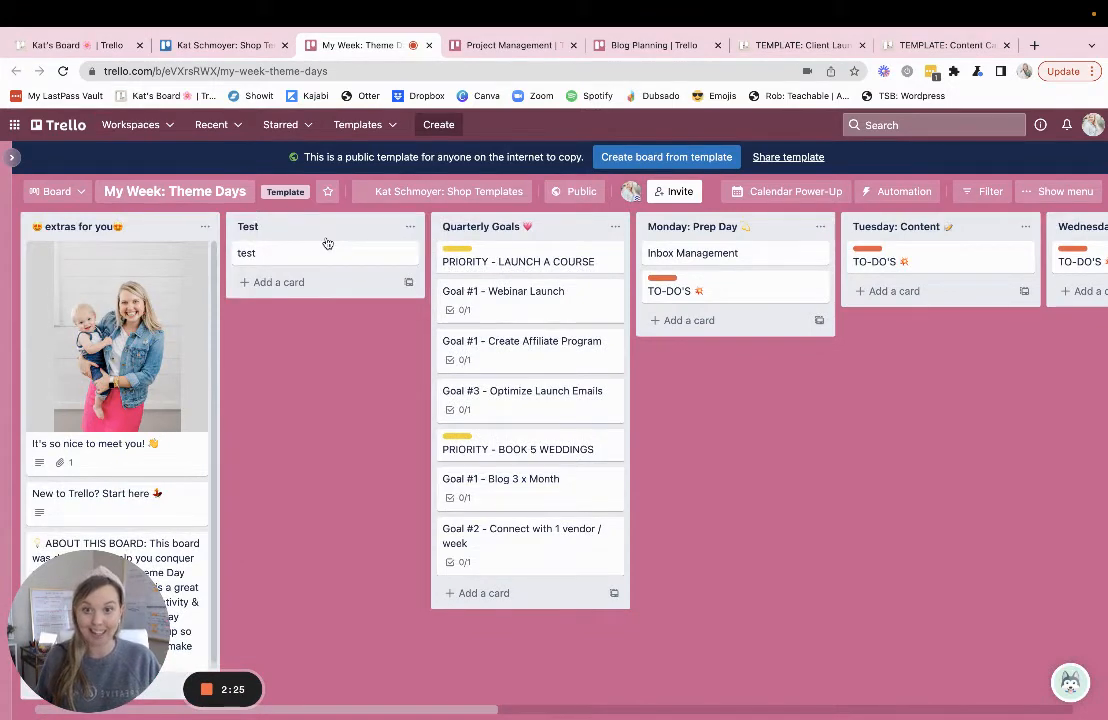
mouse_move(278, 260)
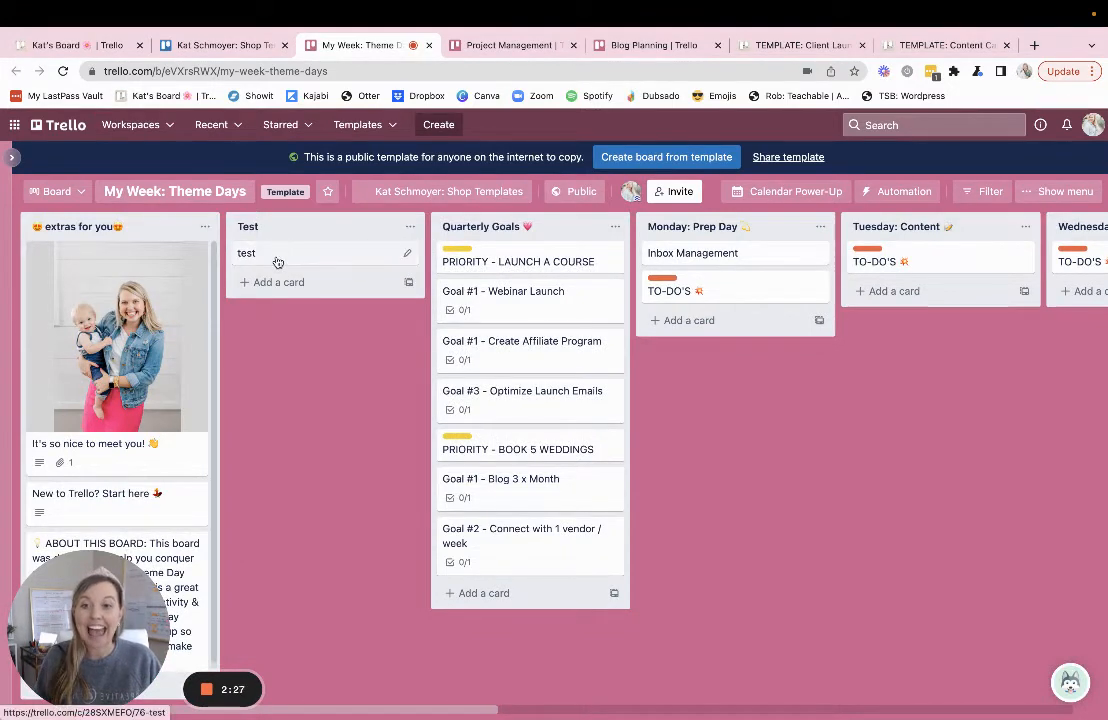
click(246, 252)
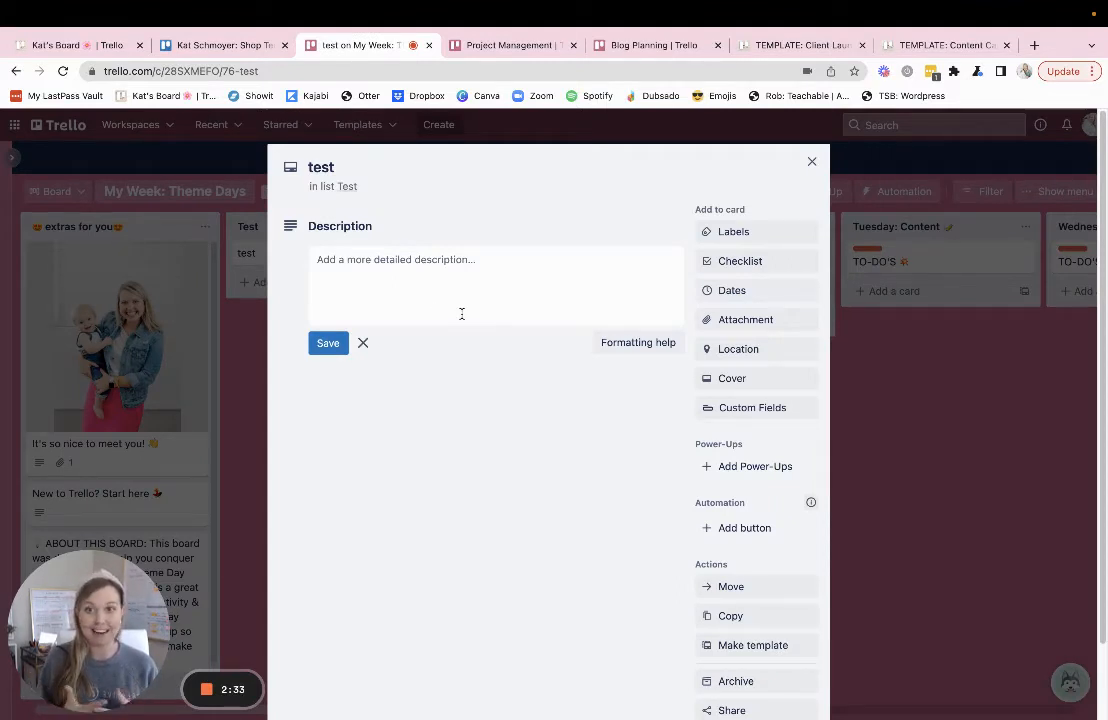
click(733, 231)
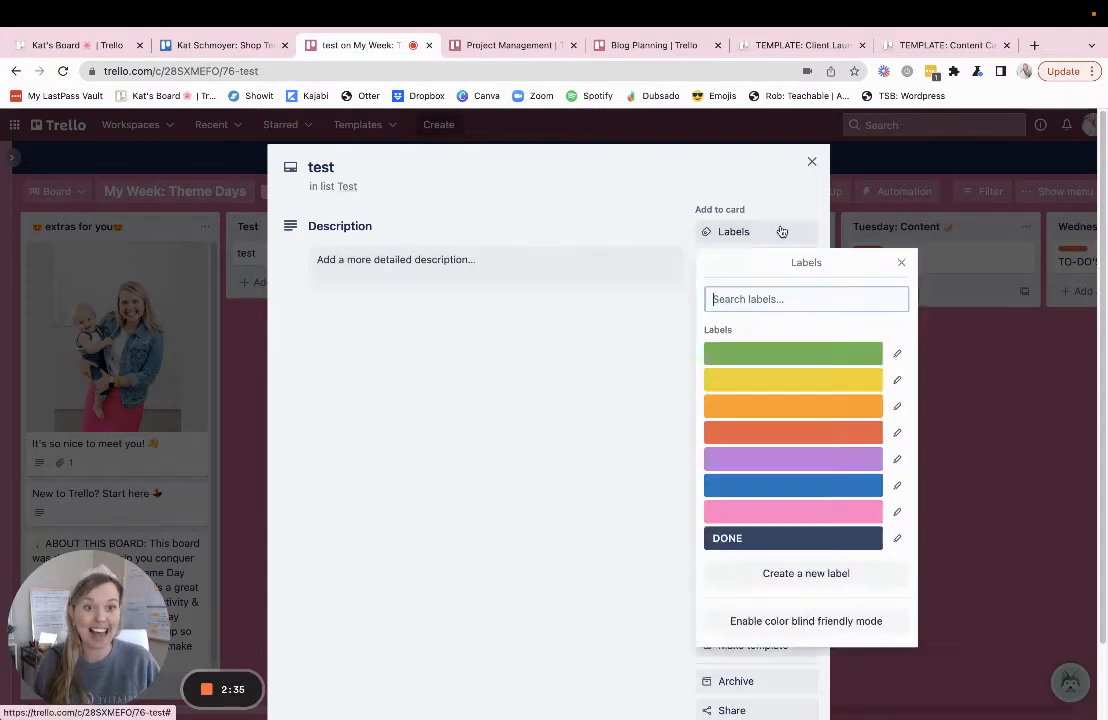
click(900, 262)
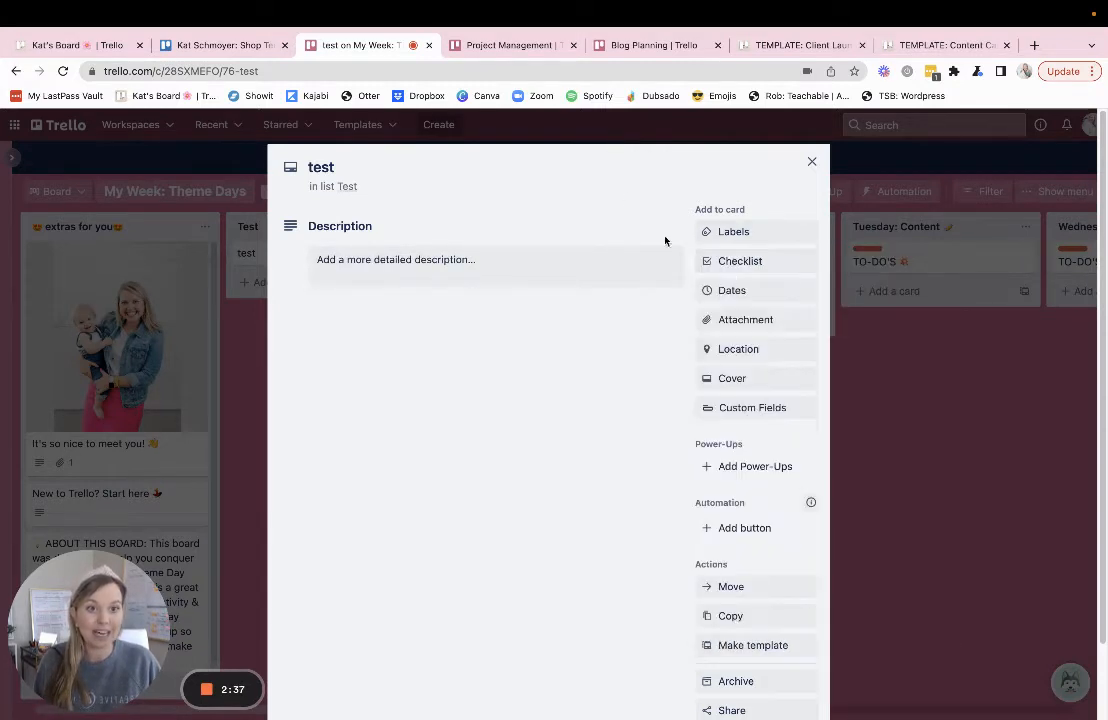
click(732, 290)
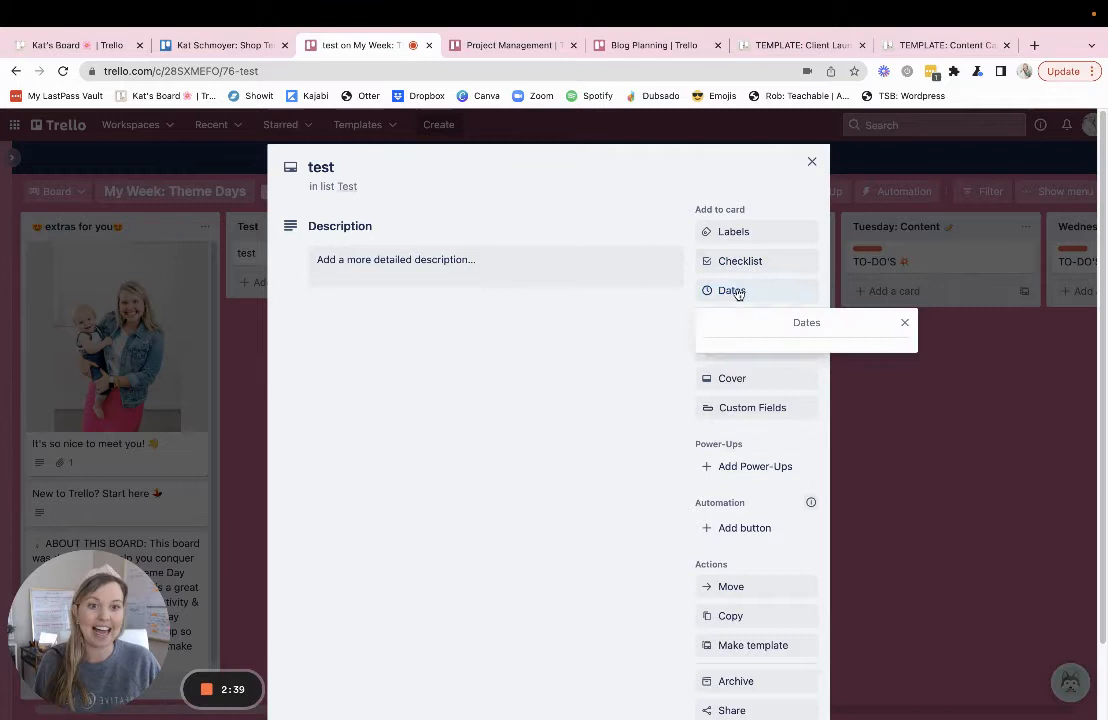
click(904, 322)
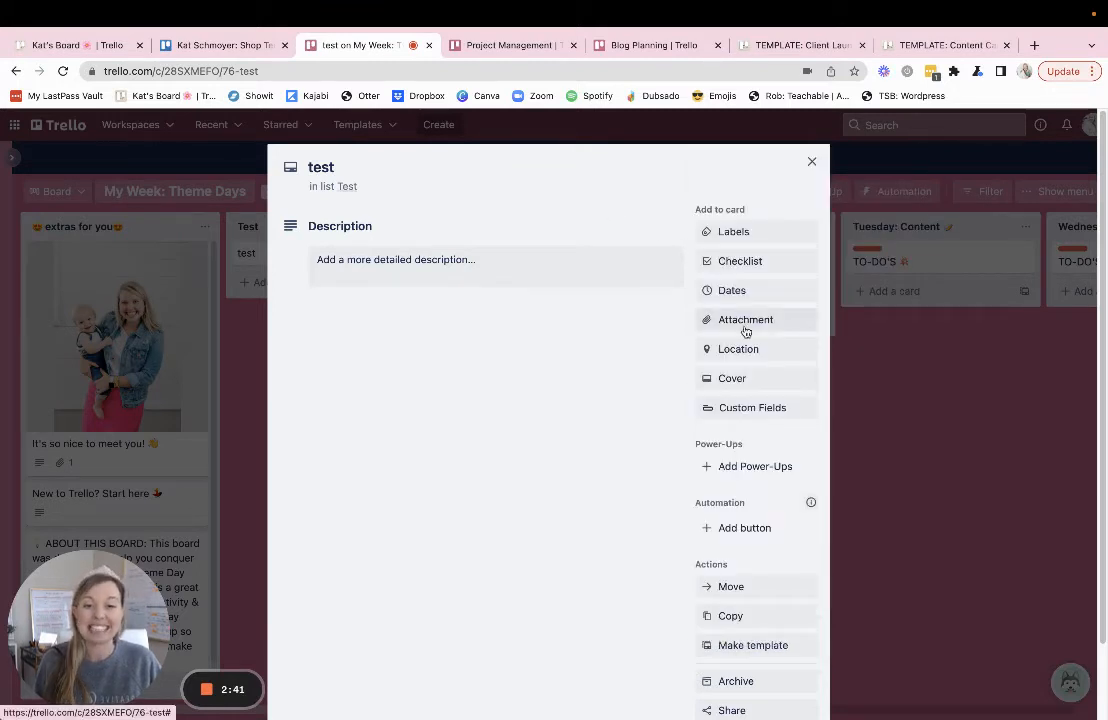
mouse_move(738, 354)
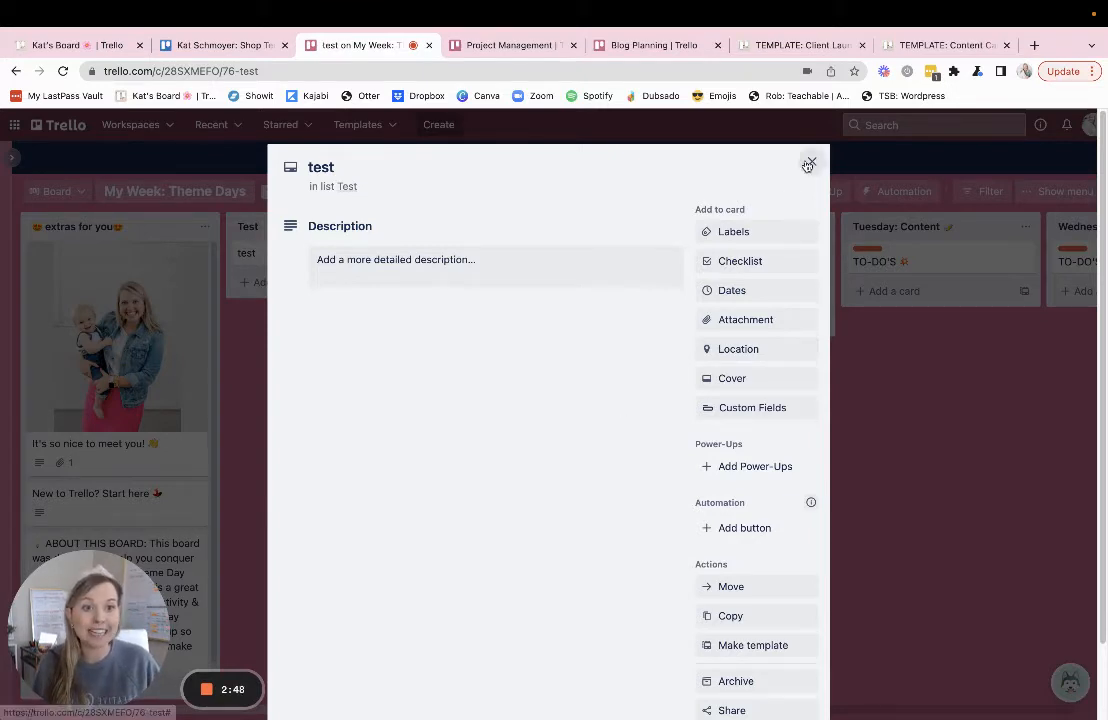
click(809, 164)
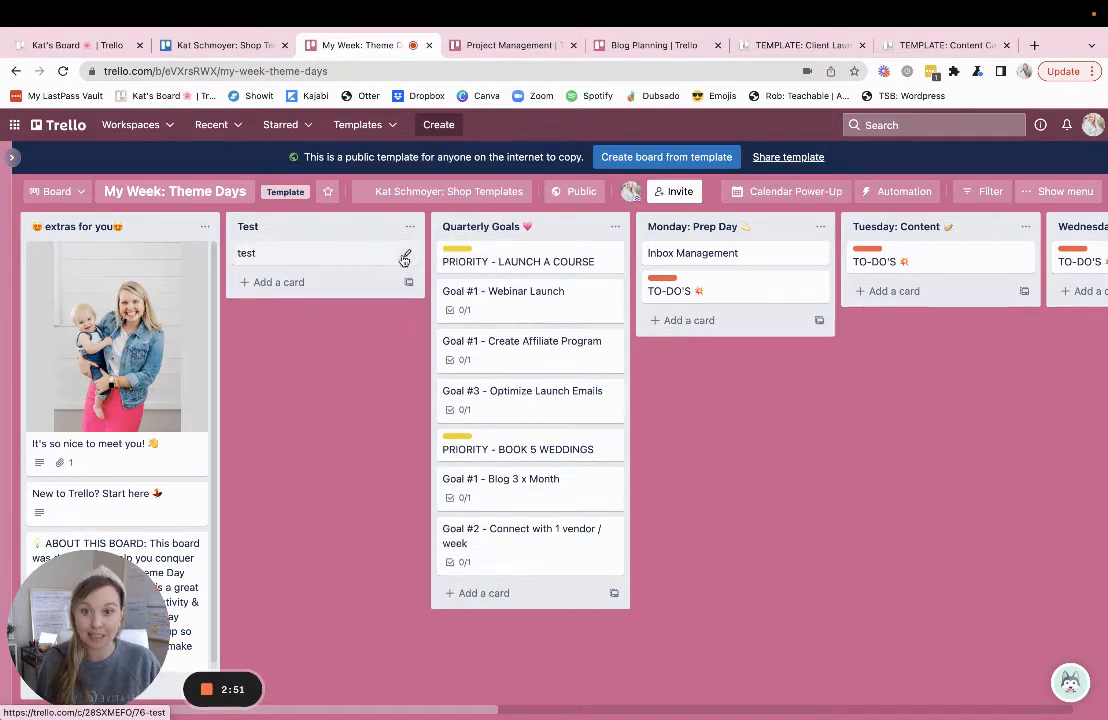
Duplicate the test card from its quick-edit menu, then archive the copy.
click(404, 258)
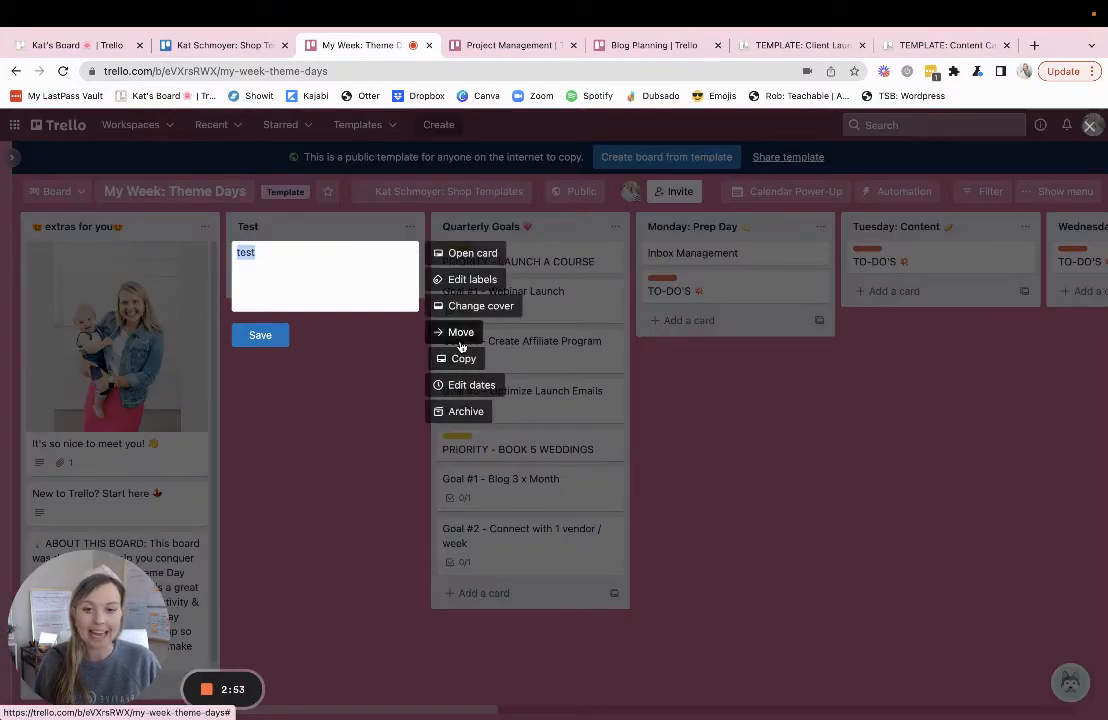
click(460, 332)
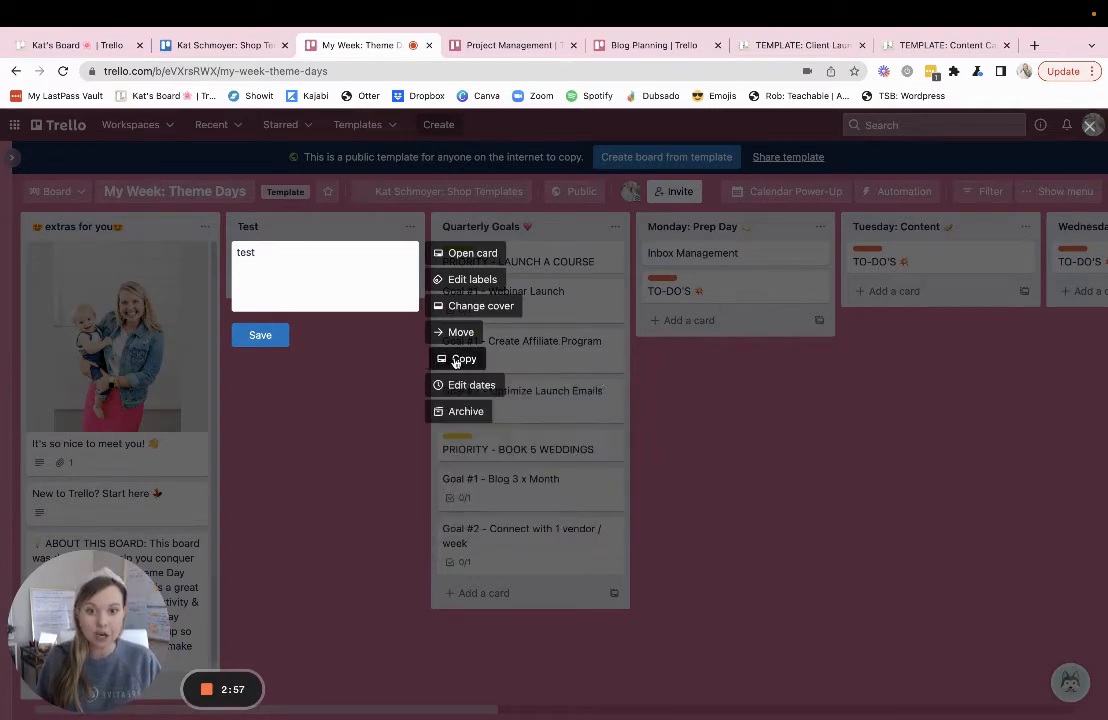
click(463, 358)
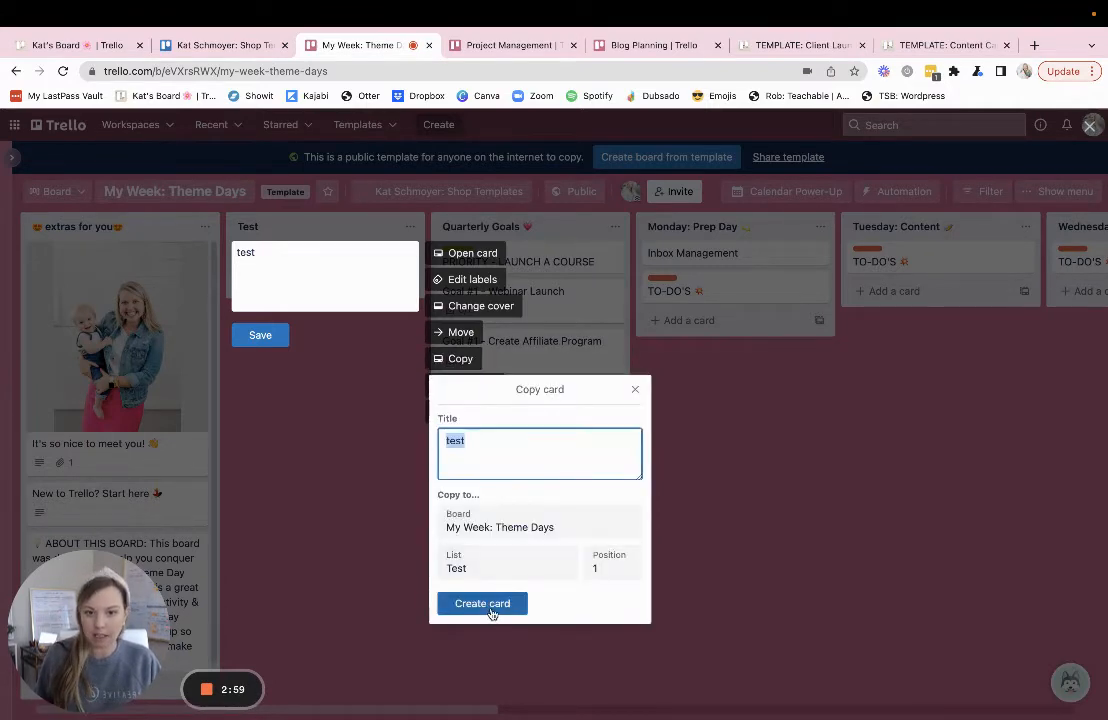
click(482, 603)
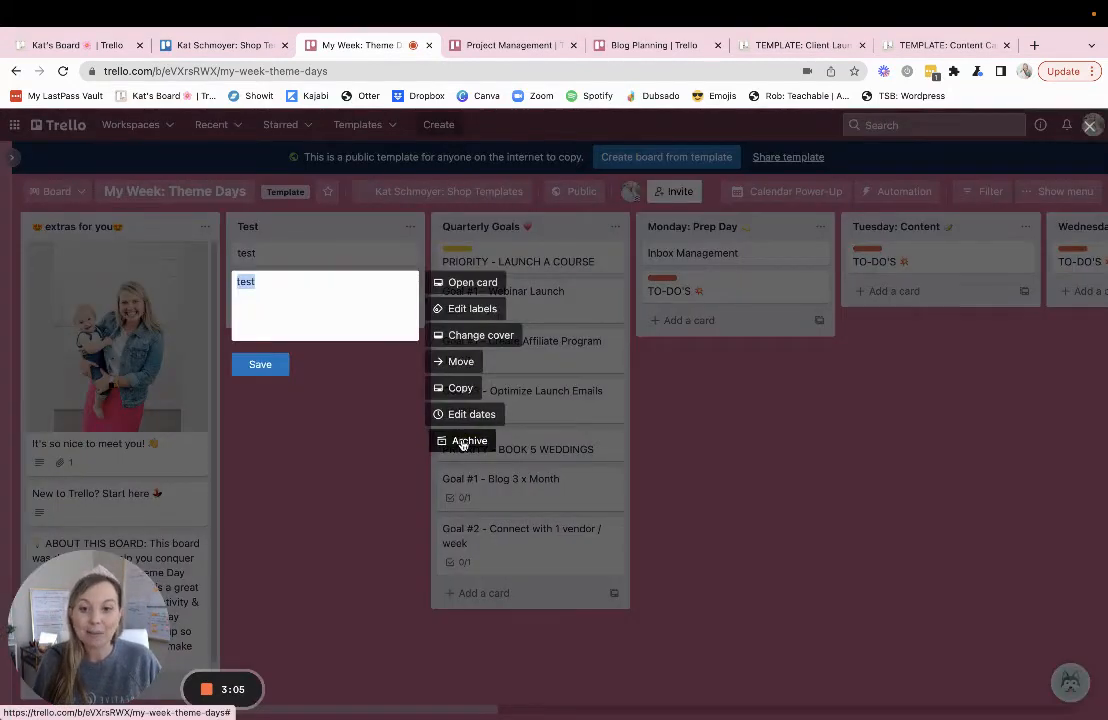
click(468, 440)
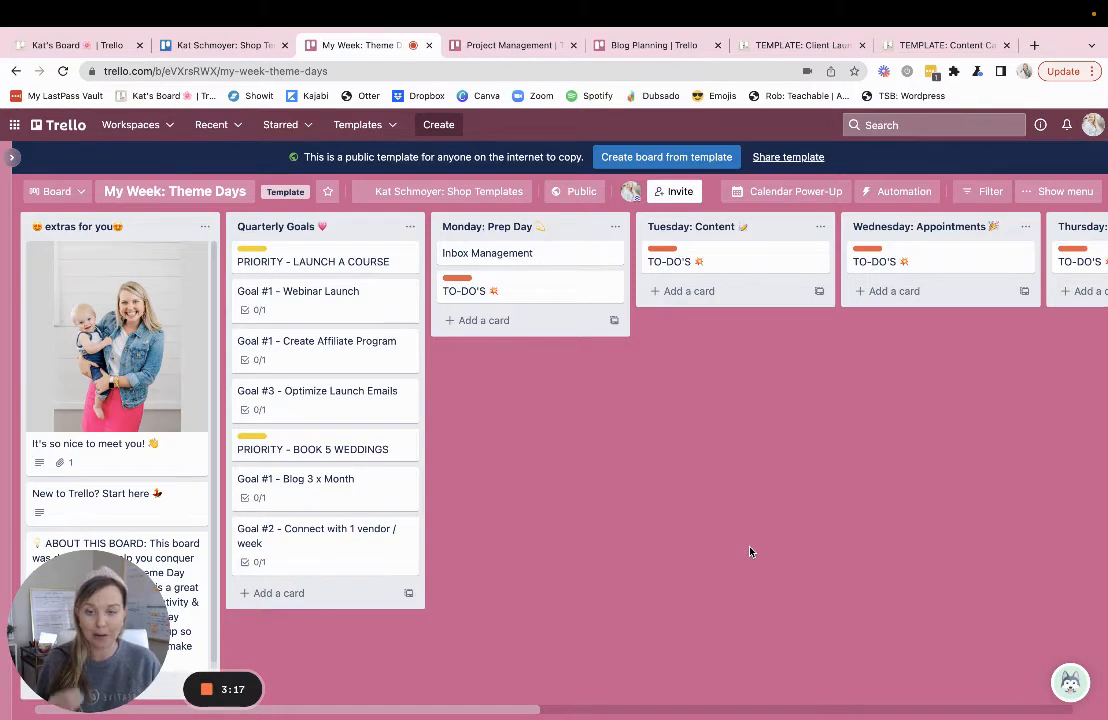
mouse_move(573, 377)
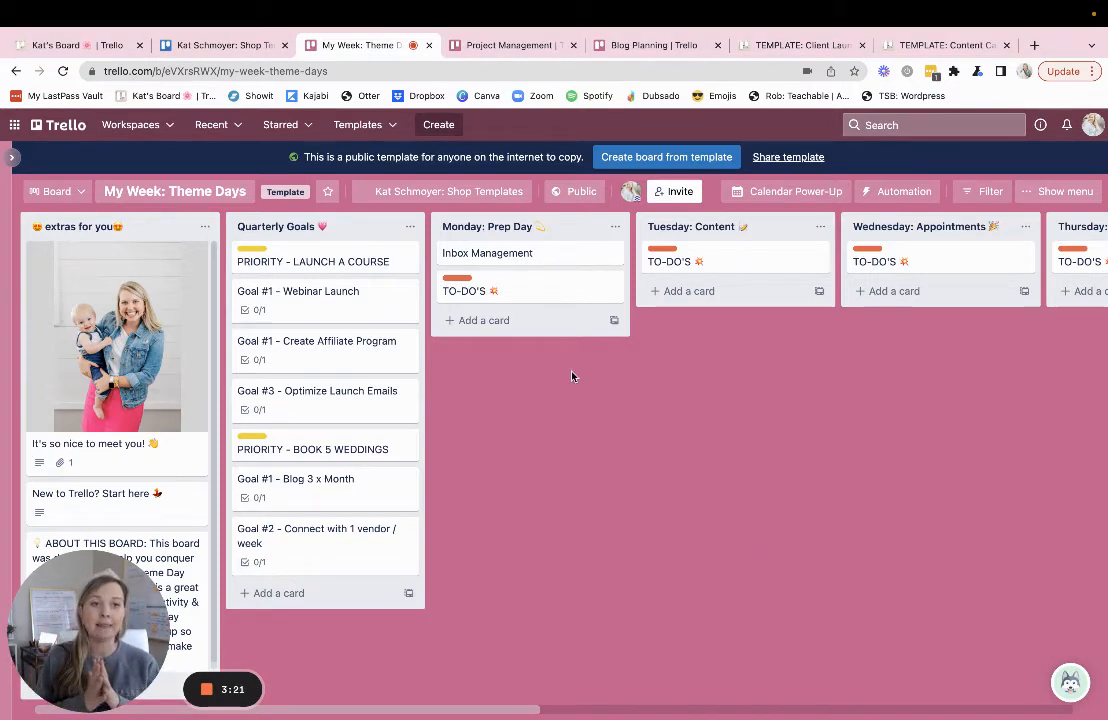
mouse_move(554, 453)
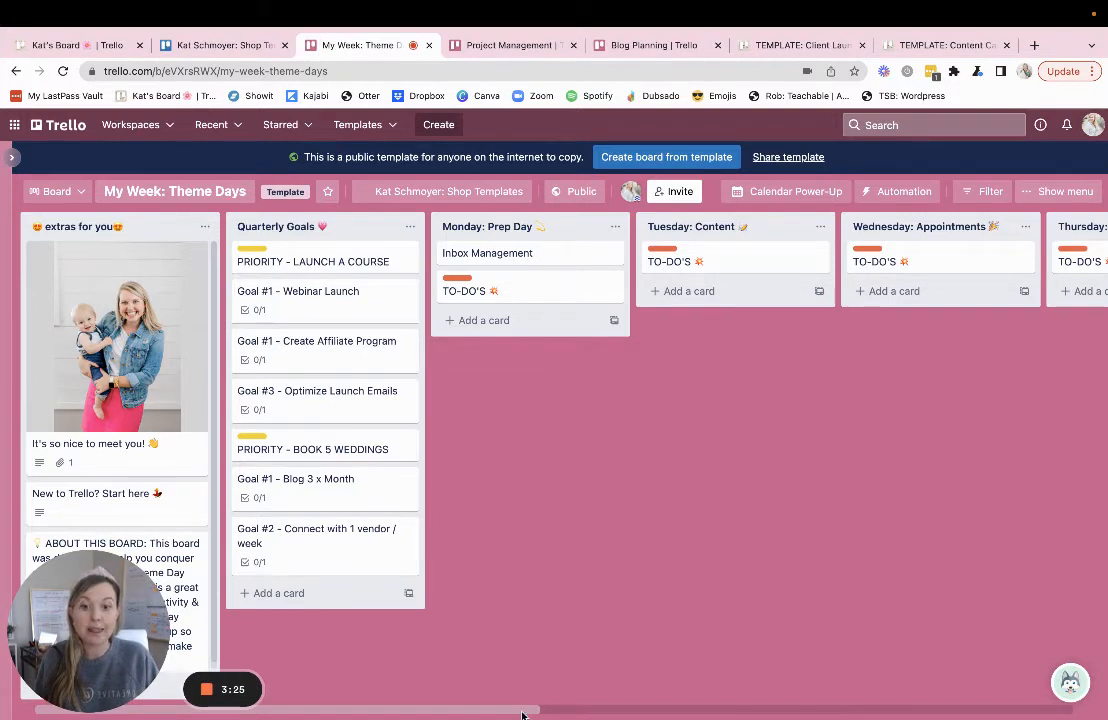
mouse_move(586, 606)
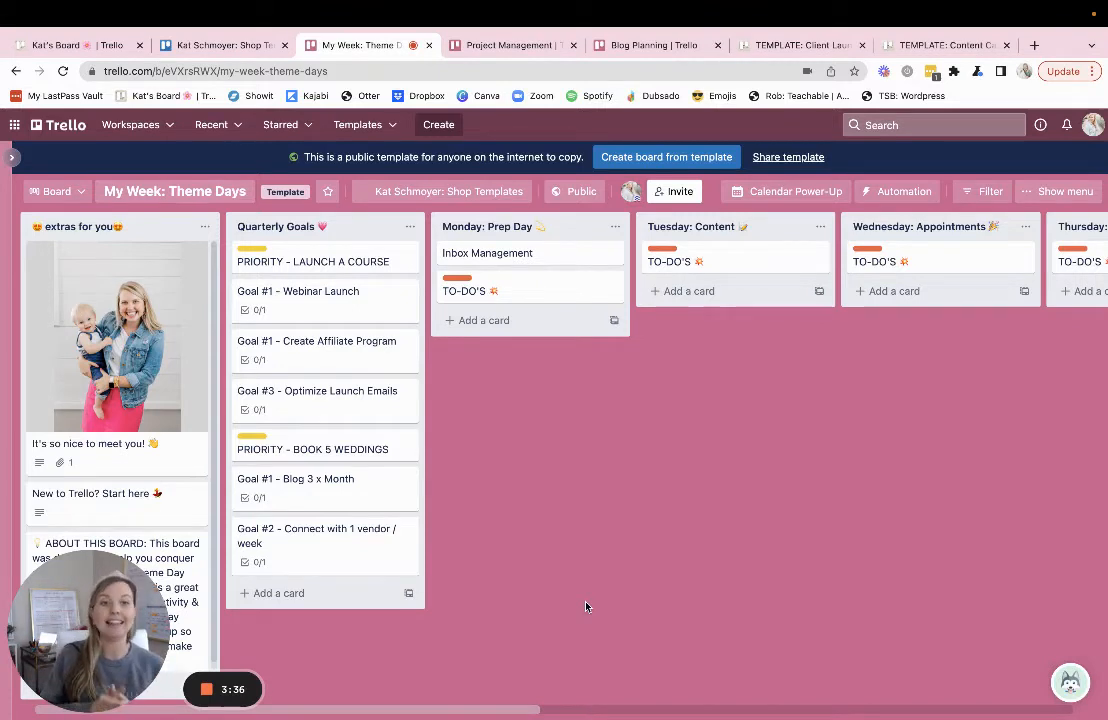
mouse_move(482, 283)
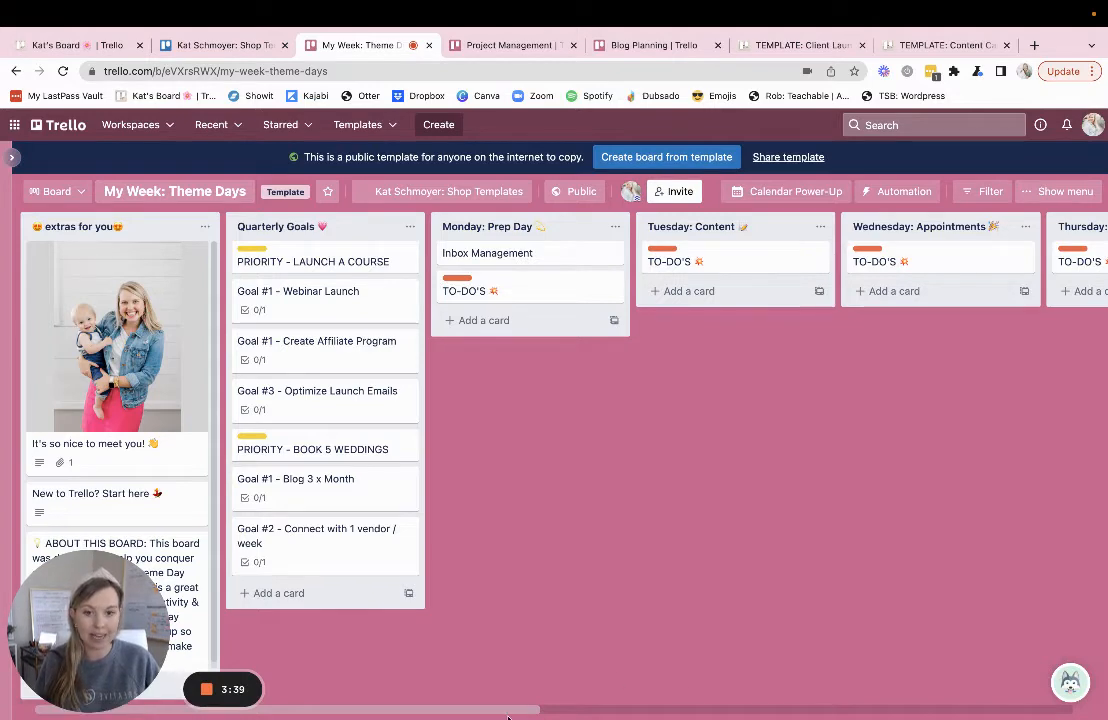
scroll(right, 3)
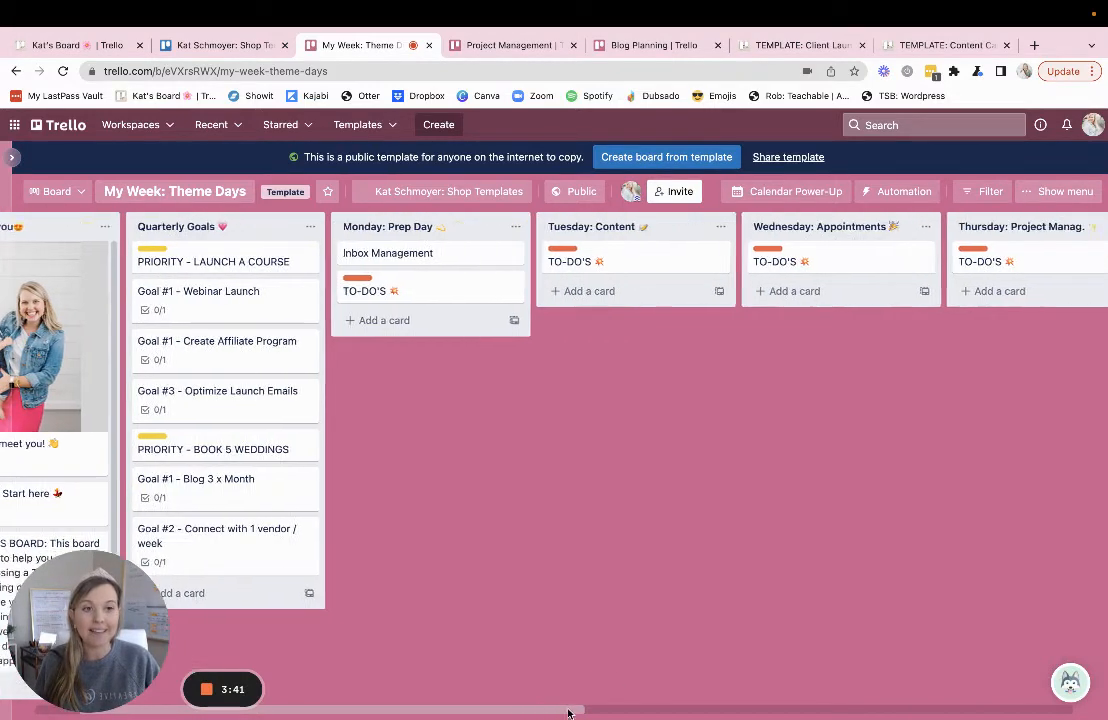
scroll(right, 3)
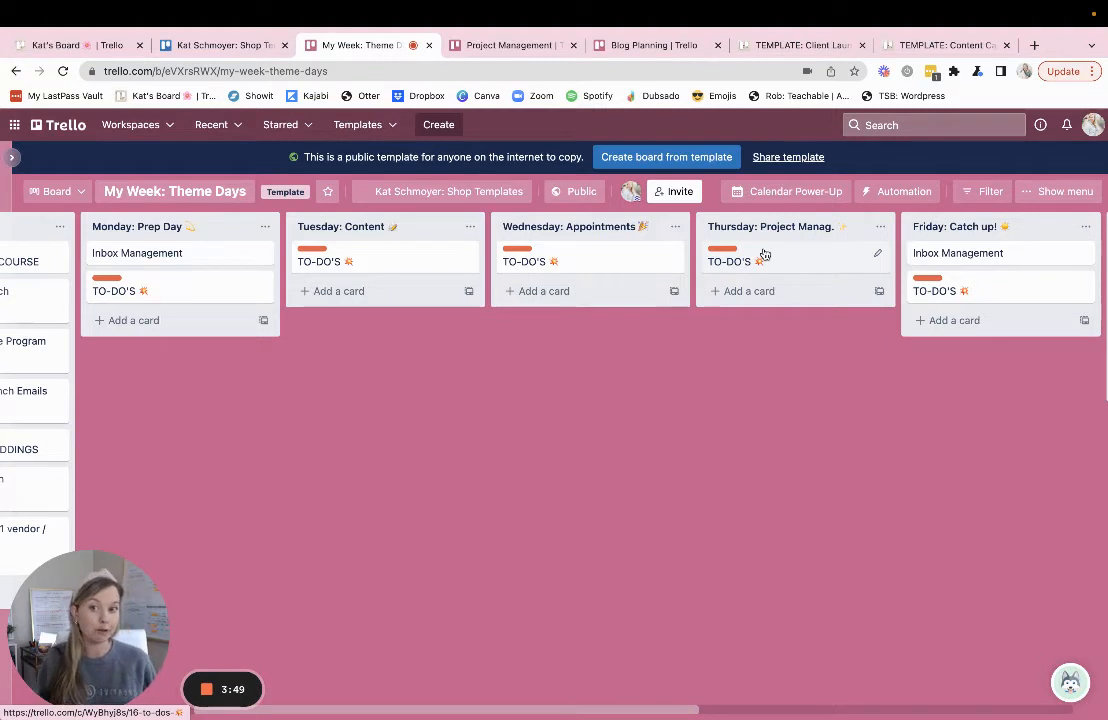
mouse_move(760, 347)
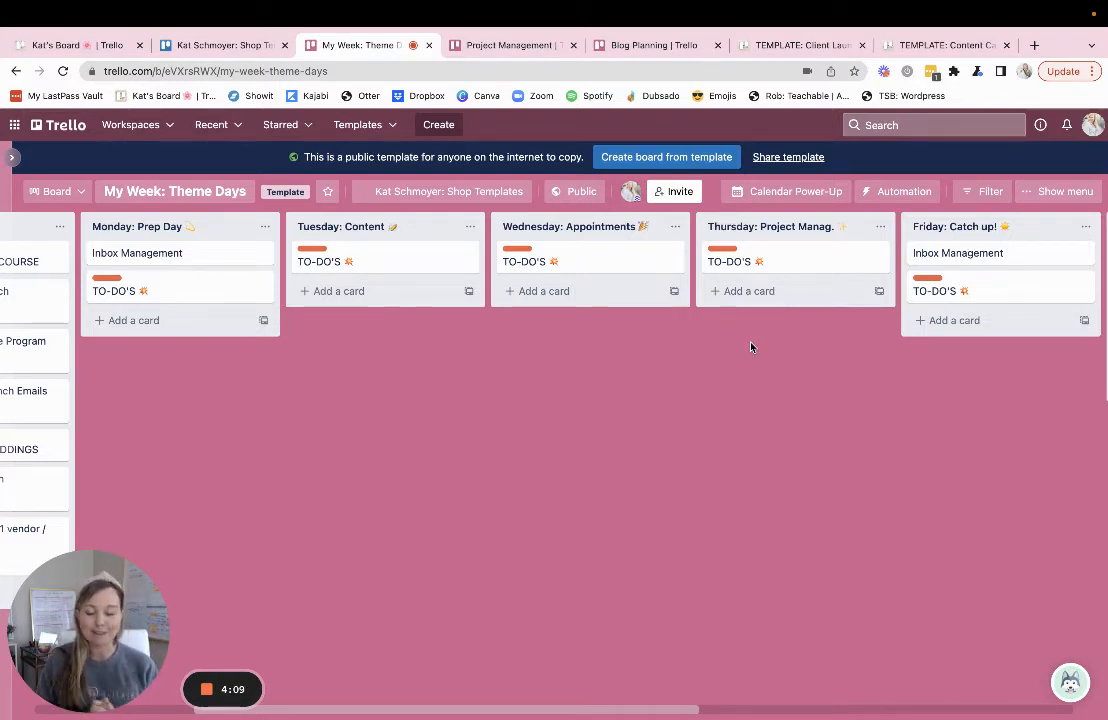
mouse_move(494, 278)
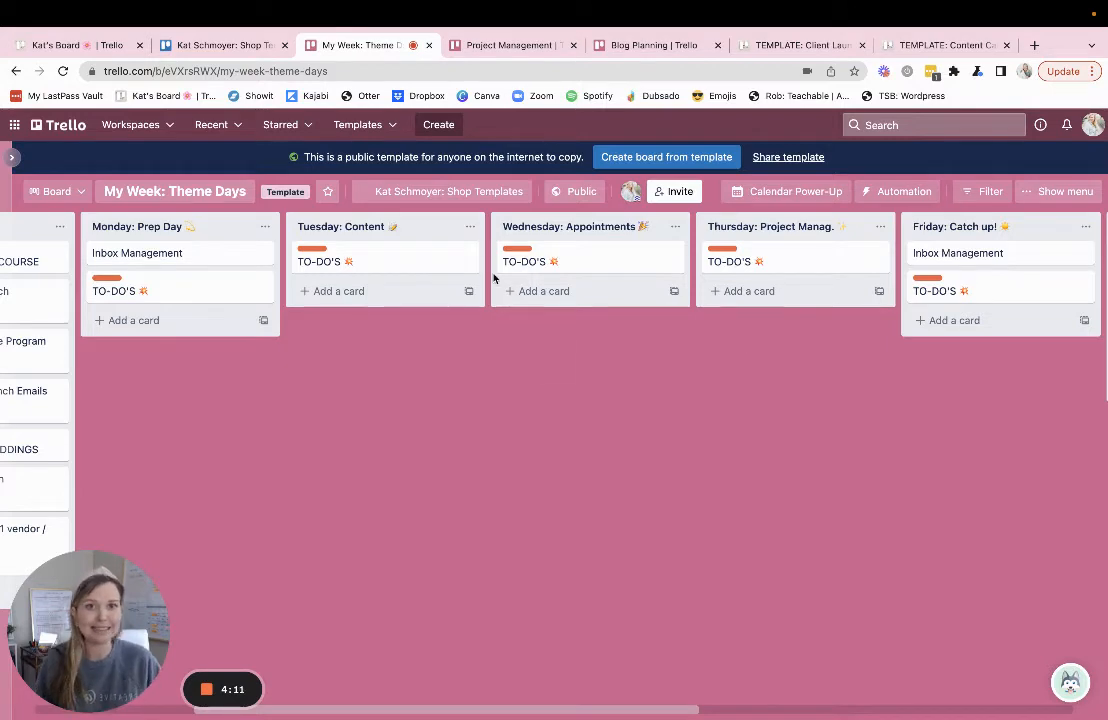
Switch to the Blog Planning template board.
click(646, 45)
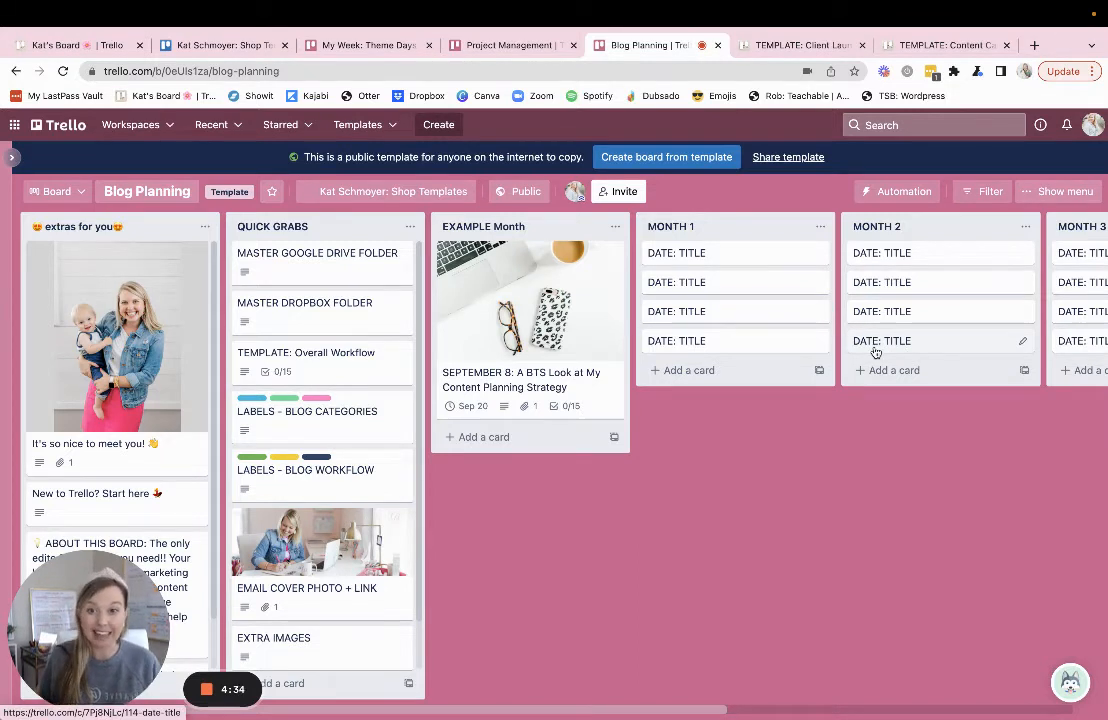
mouse_move(760, 426)
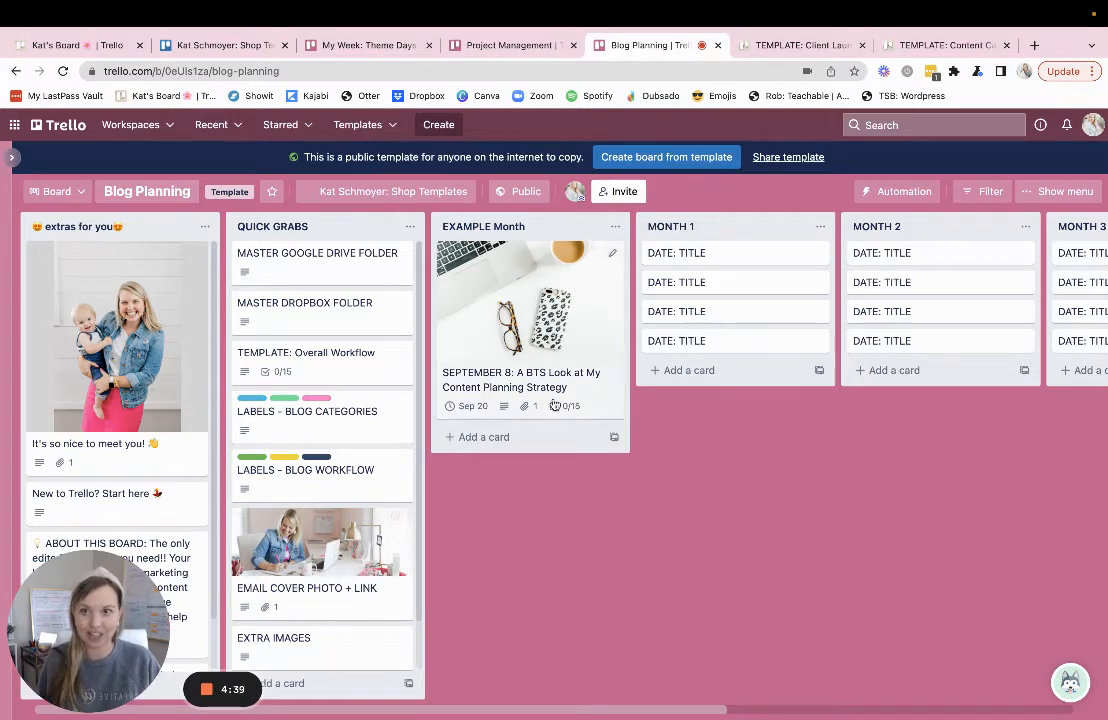
mouse_move(345, 270)
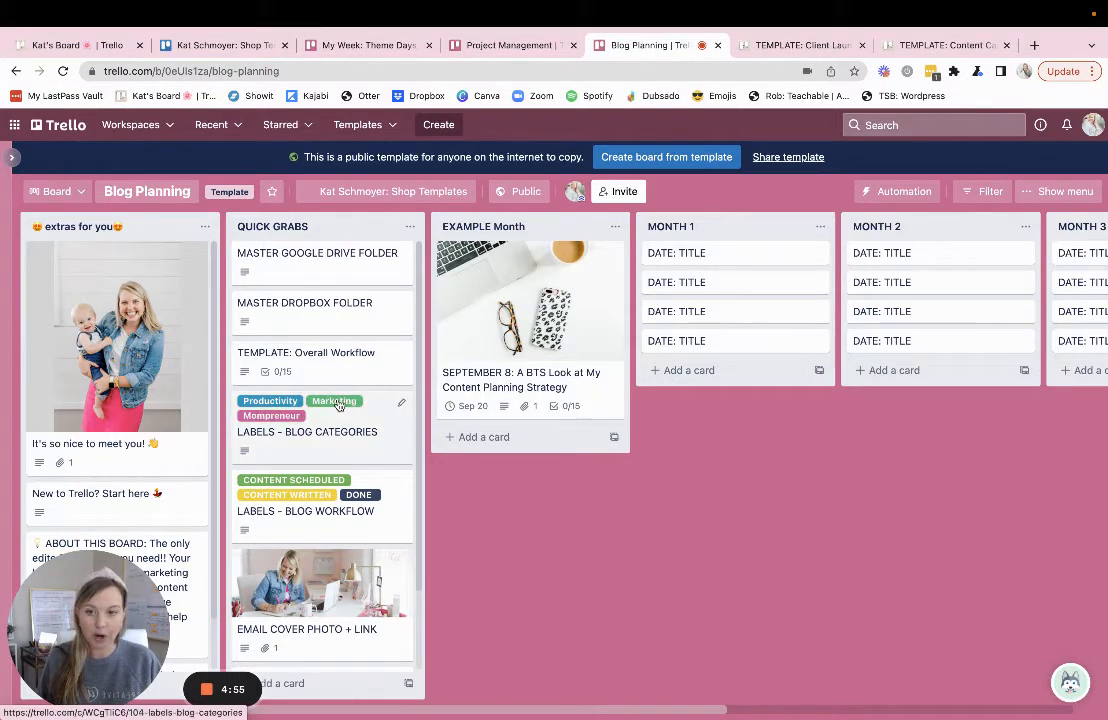
mouse_move(286, 495)
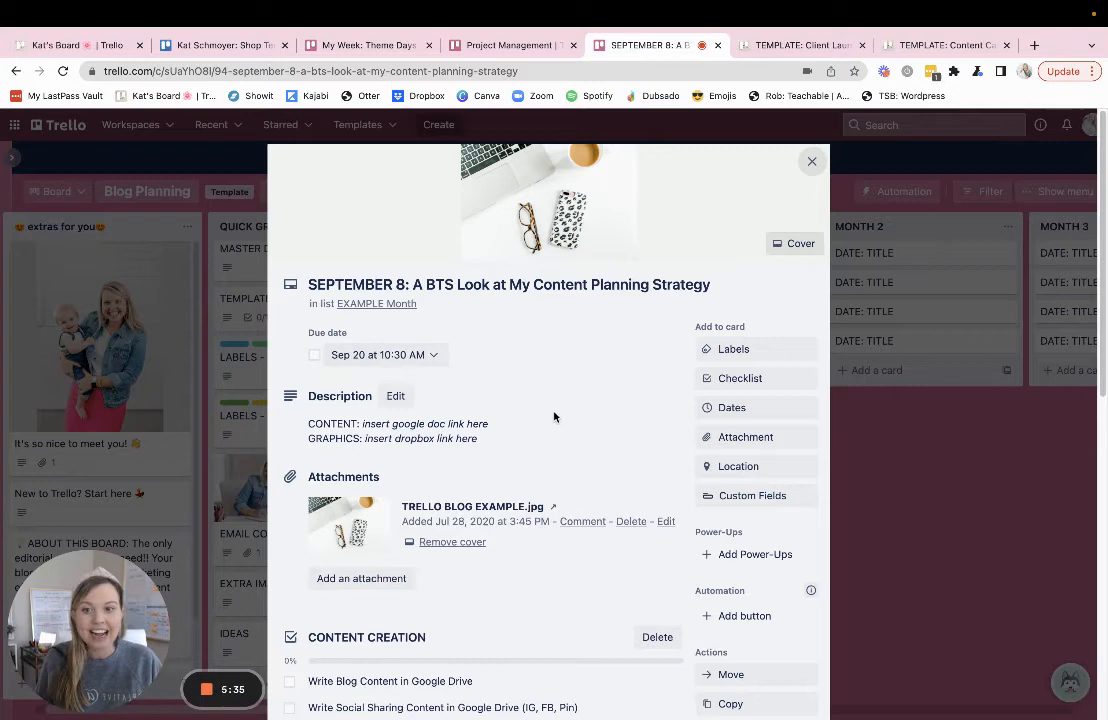
Review the September 8 card's checklists, cancel renaming CONTENT CREATION, and close the card.
scroll(down, 3)
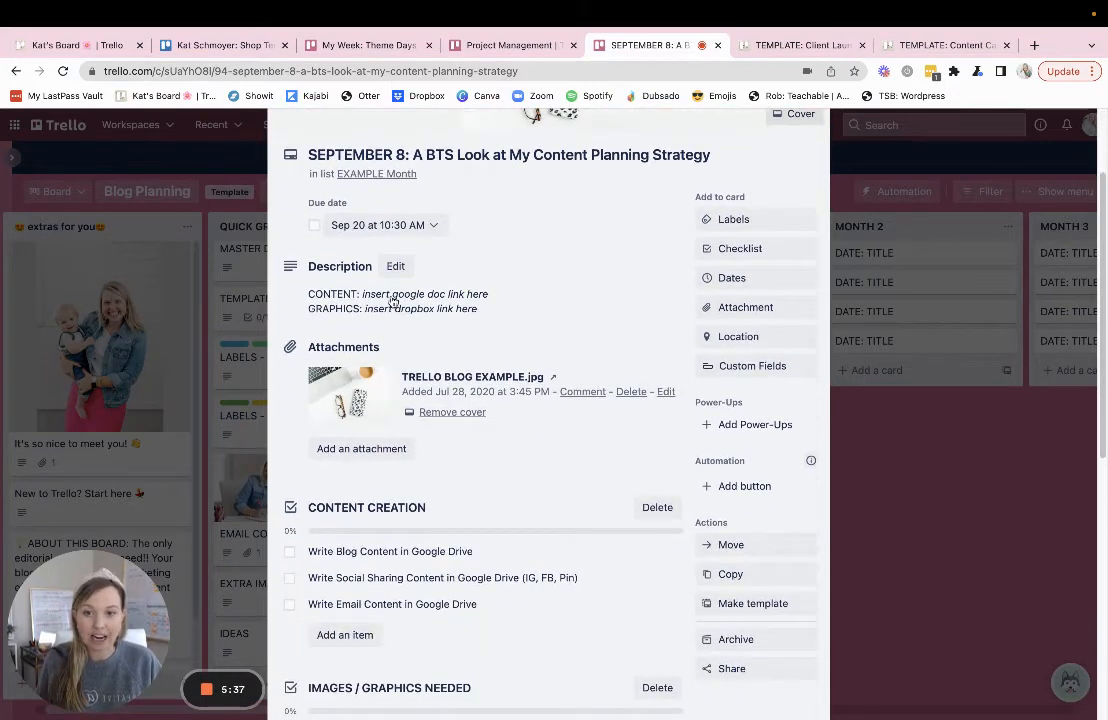
scroll(down, 3)
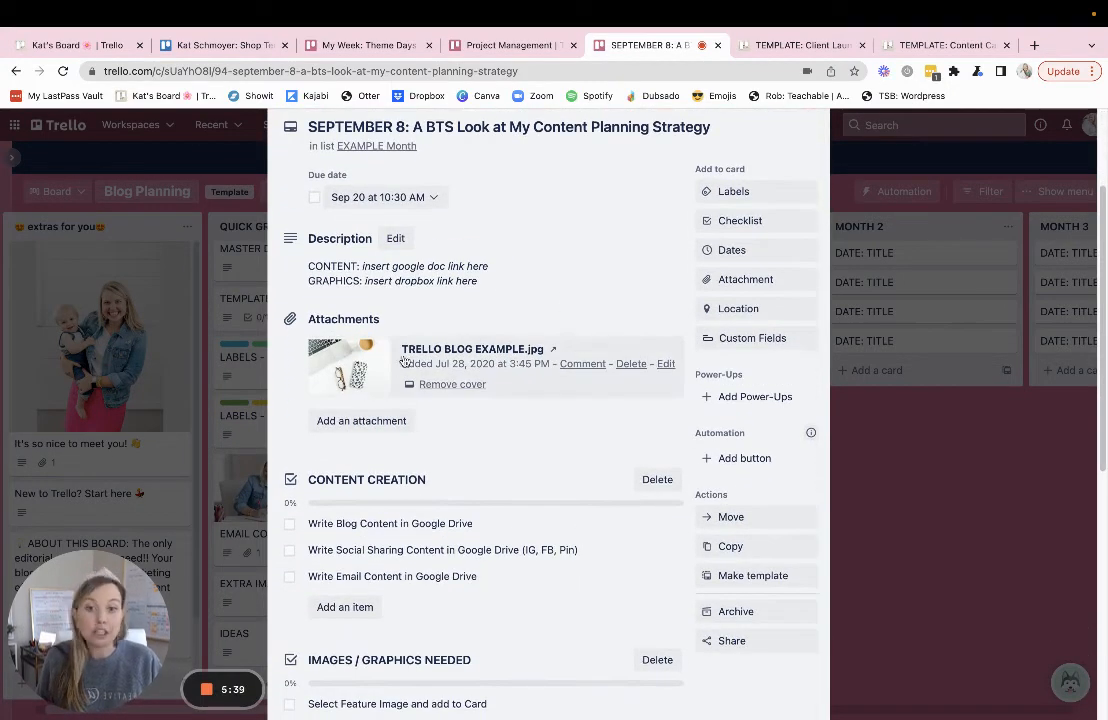
mouse_move(520, 444)
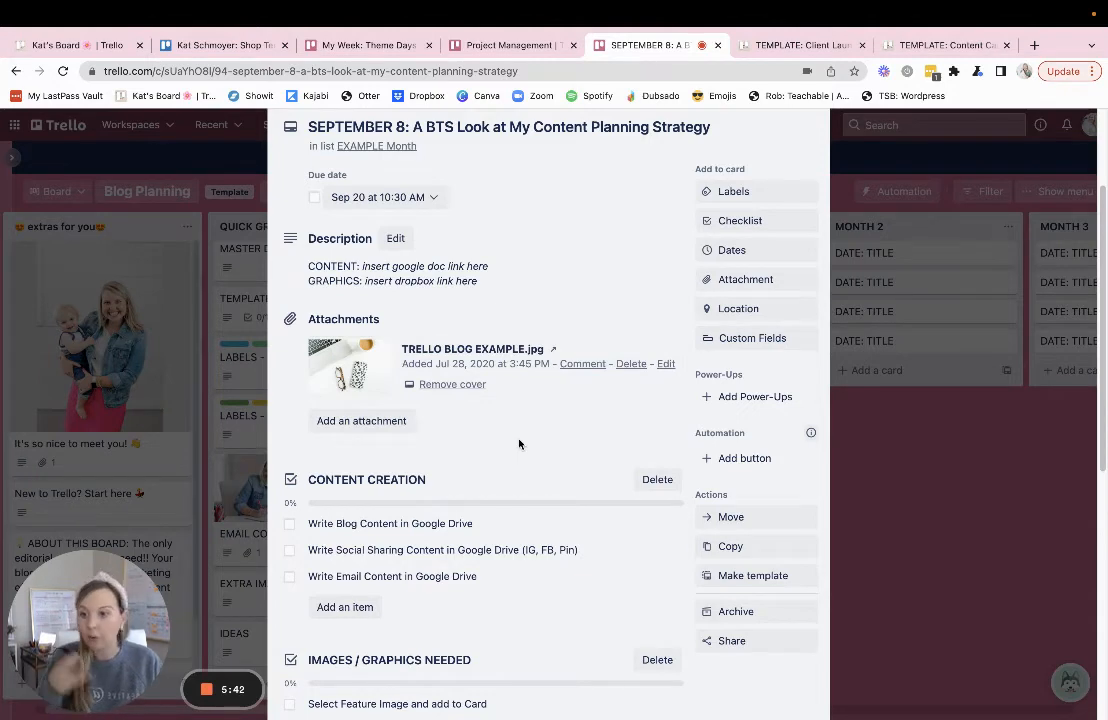
scroll(down, 3)
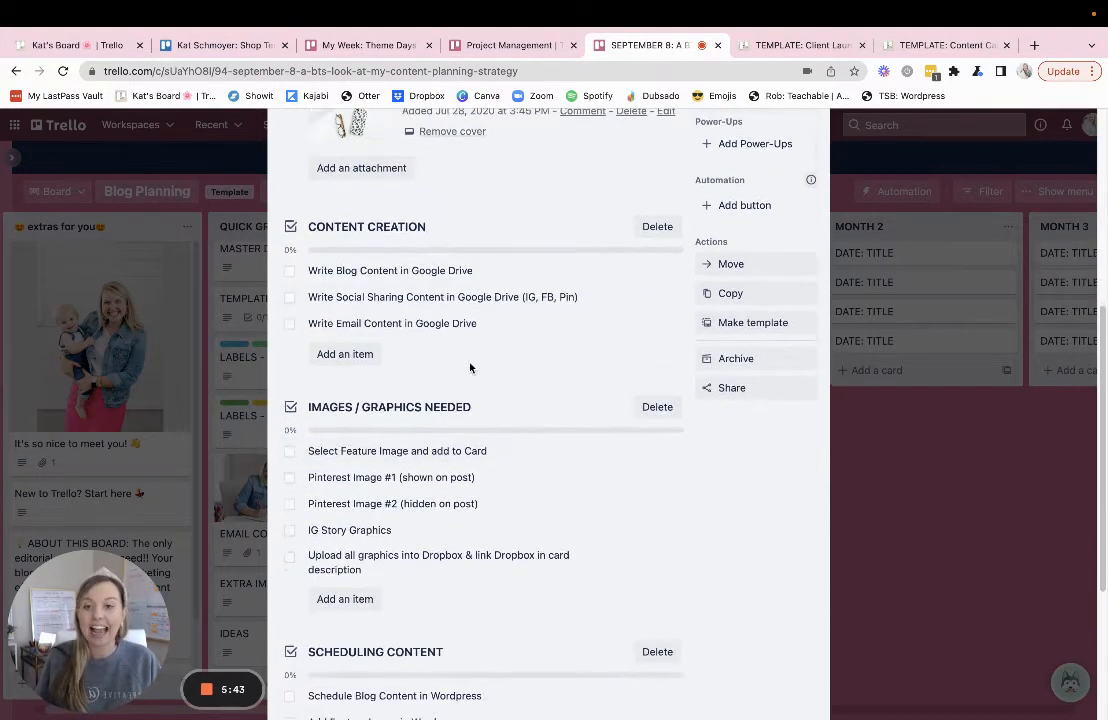
mouse_move(634, 555)
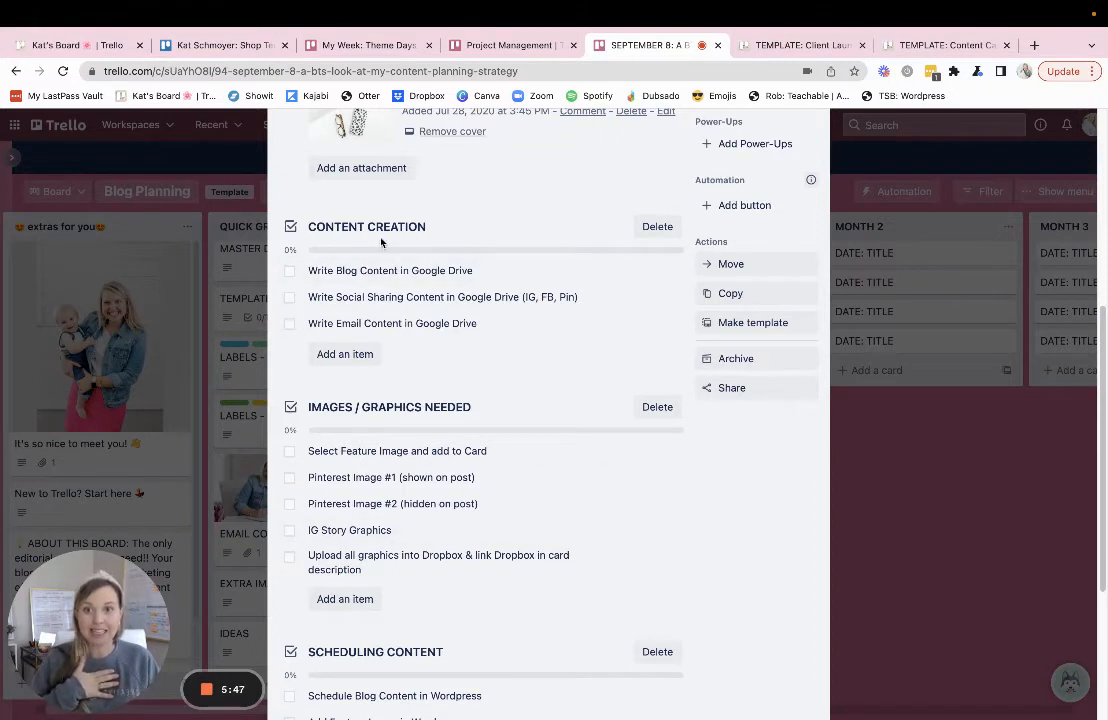
click(366, 227)
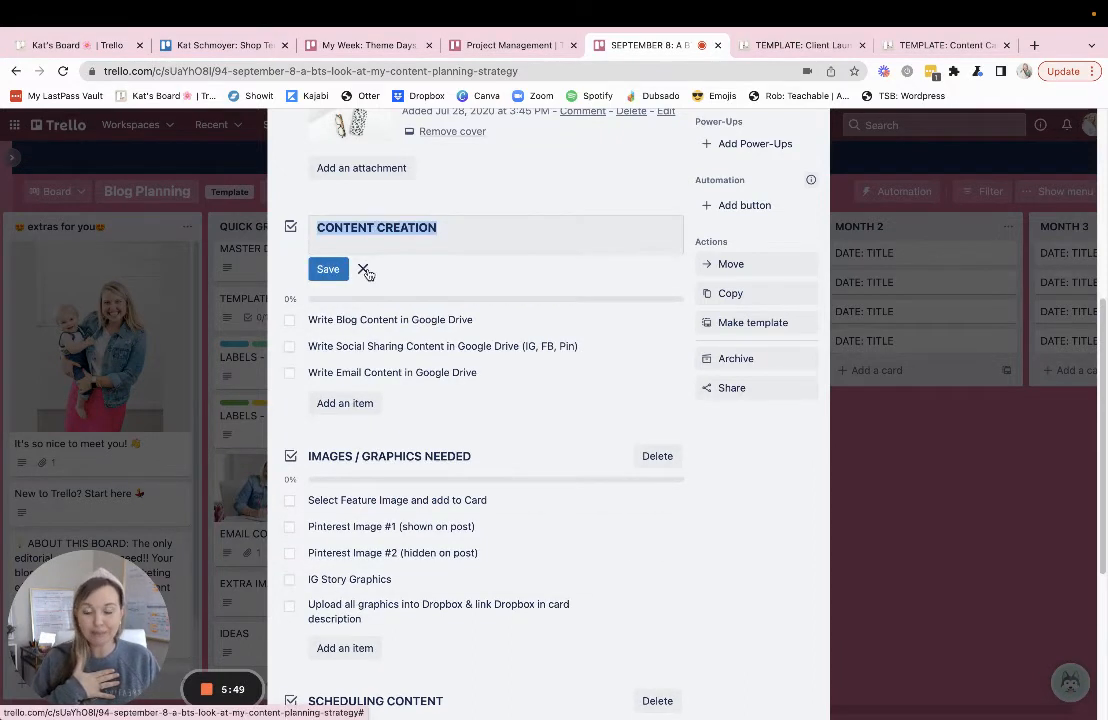
click(327, 269)
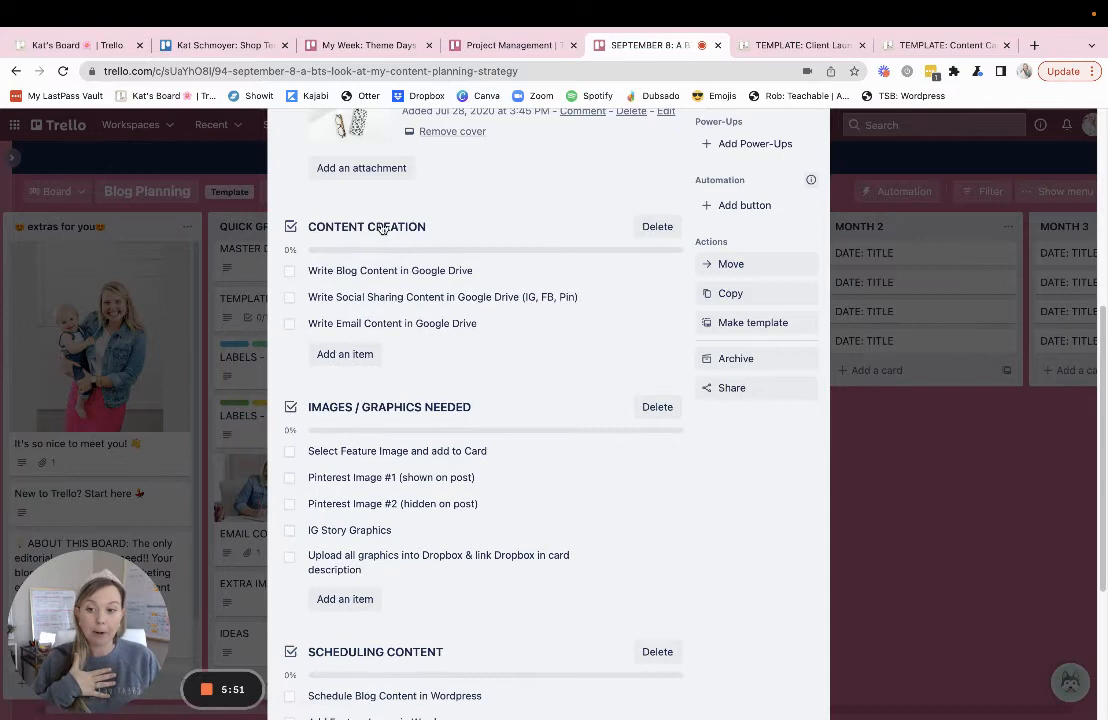
click(366, 226)
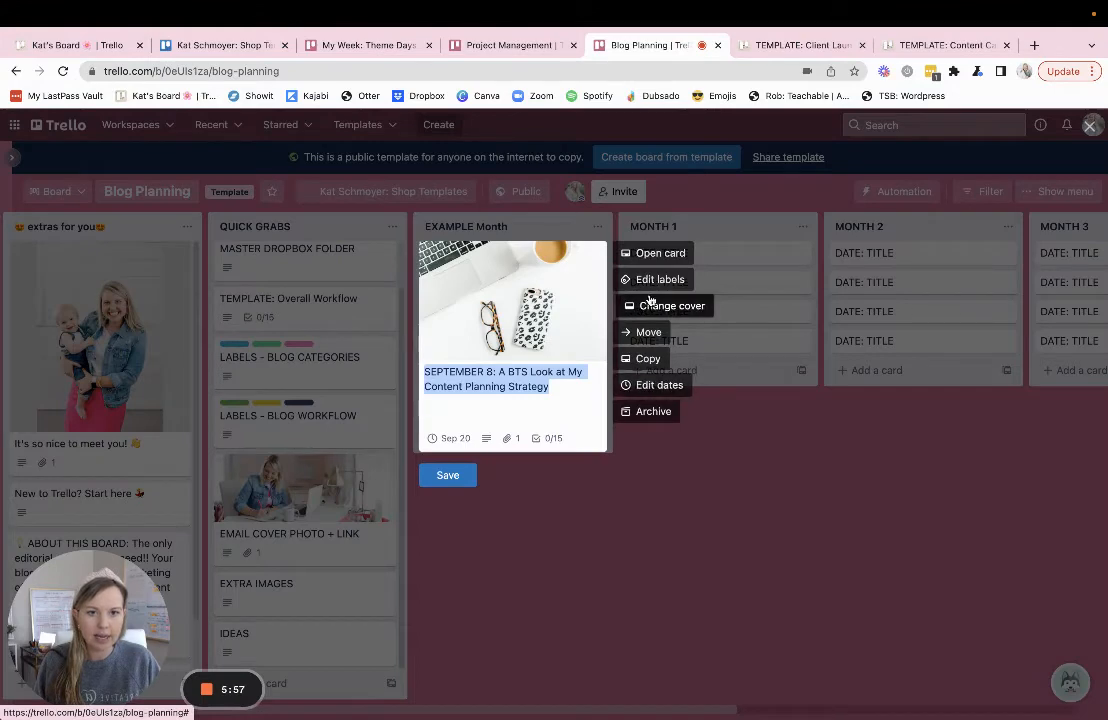
Start copying the September 8 example card and choose a destination list.
click(647, 358)
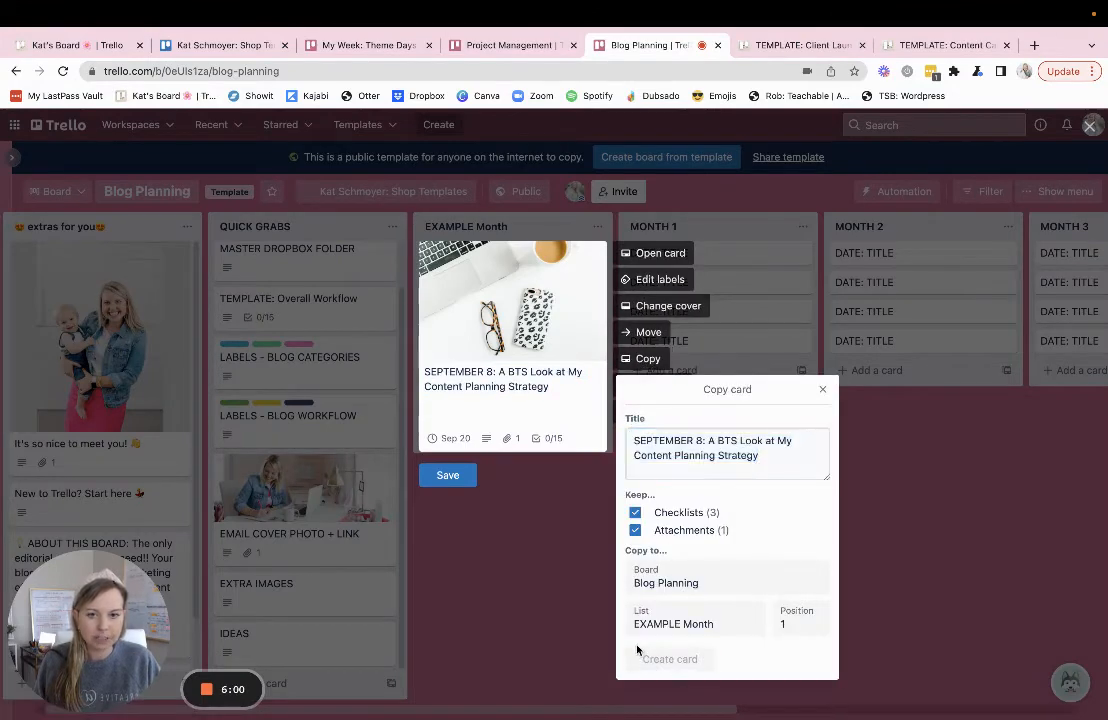
click(670, 658)
text(Tag Elizabeth when)
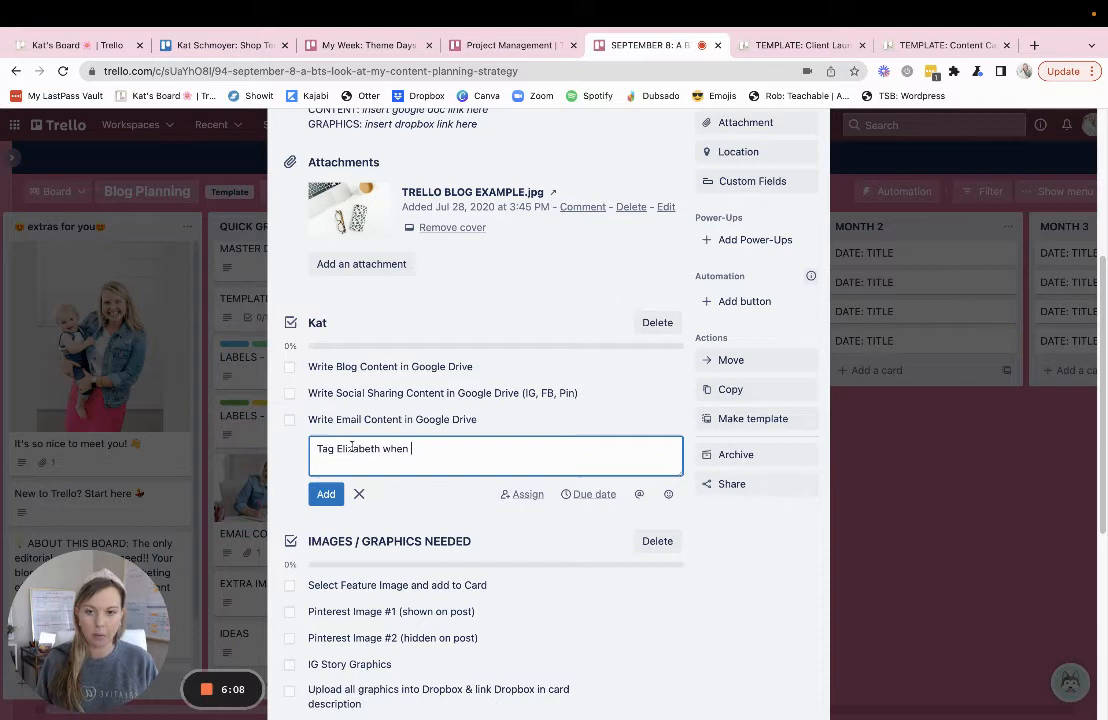
Confirm the renamed part 1 and part 2 checklists and add a 'Tag Kat' item.
click(325, 494)
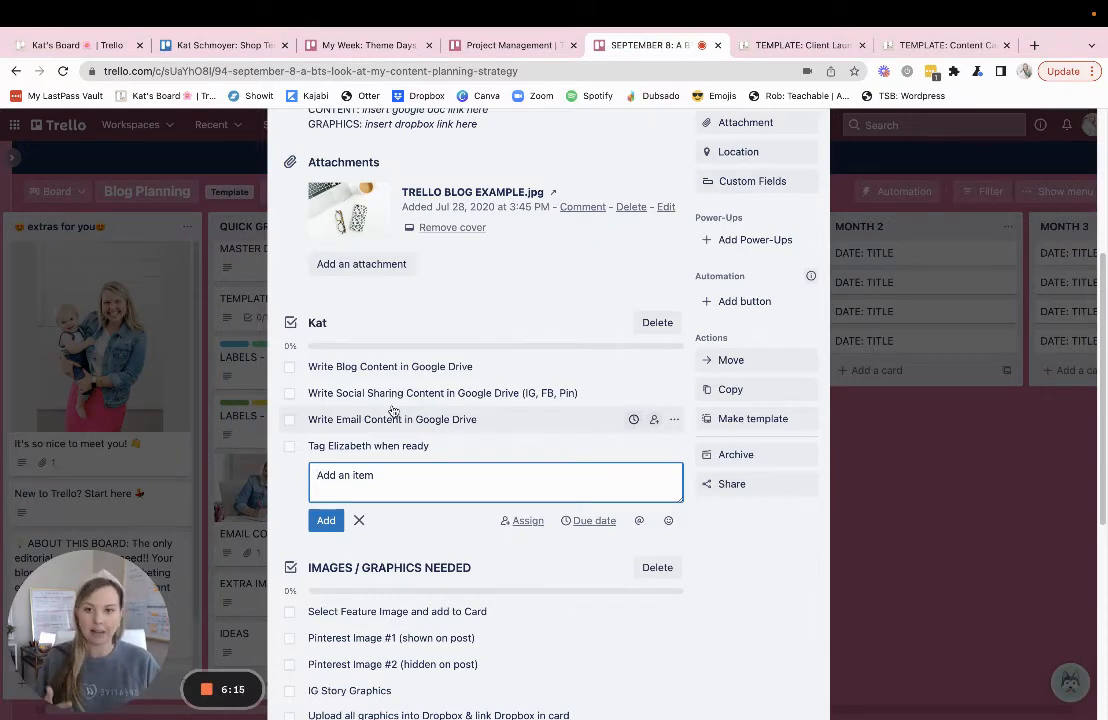
scroll(down, 3)
text(Elizabe)
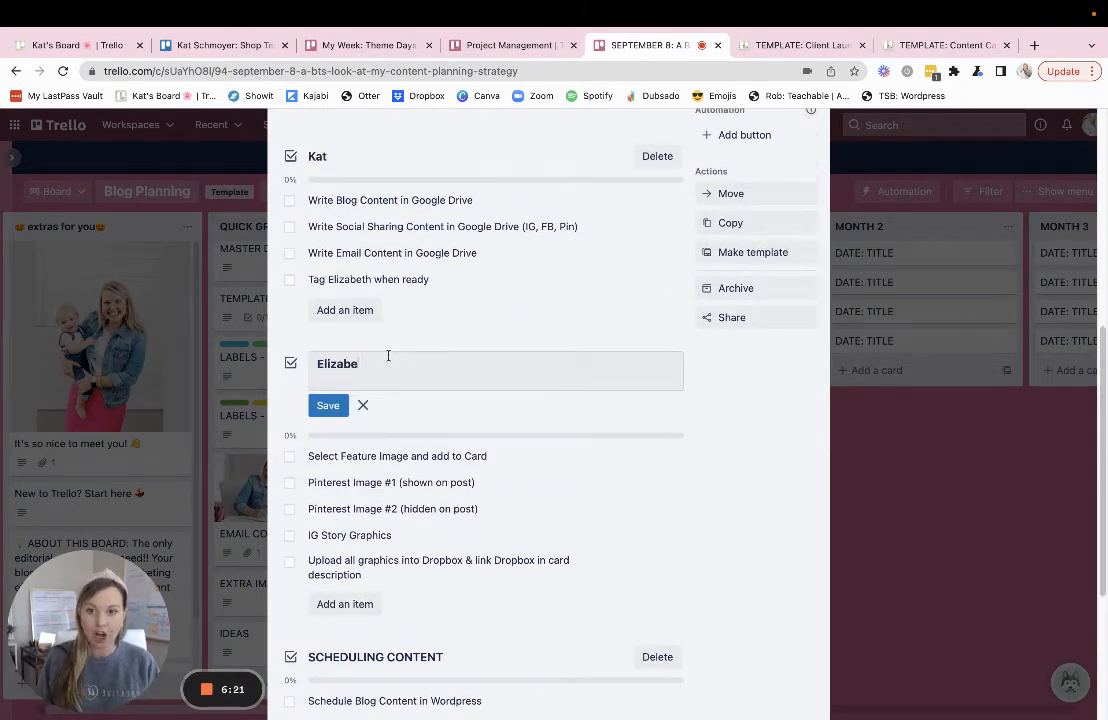
click(328, 405)
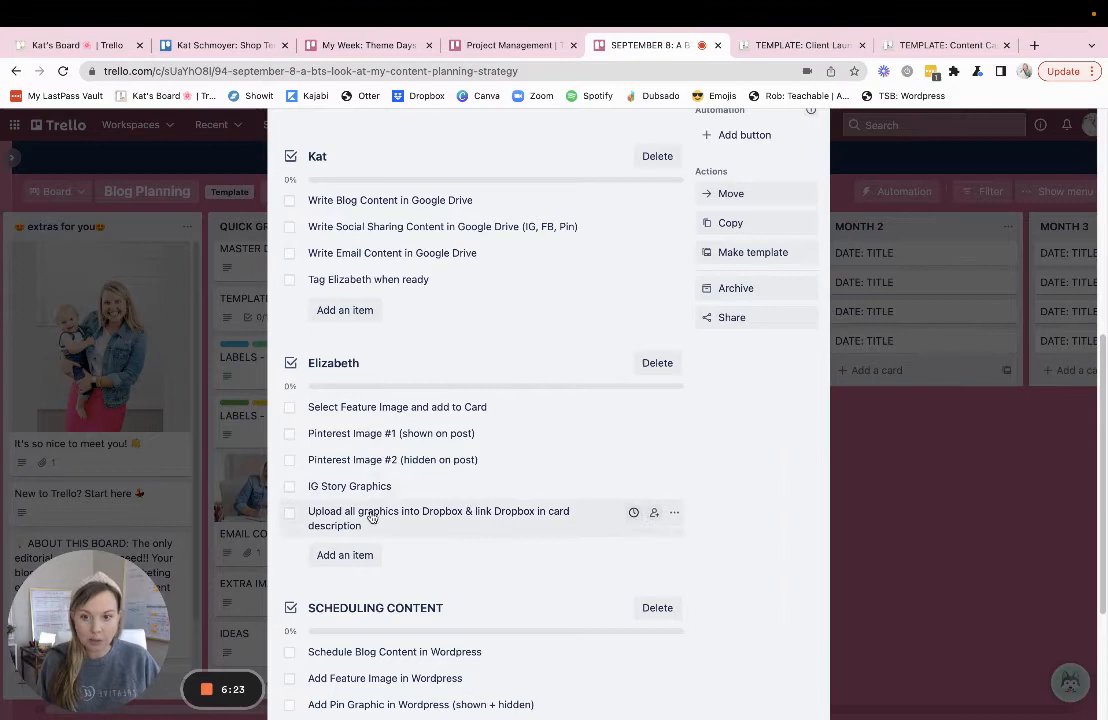
scroll(down, 3)
text( (part 1)
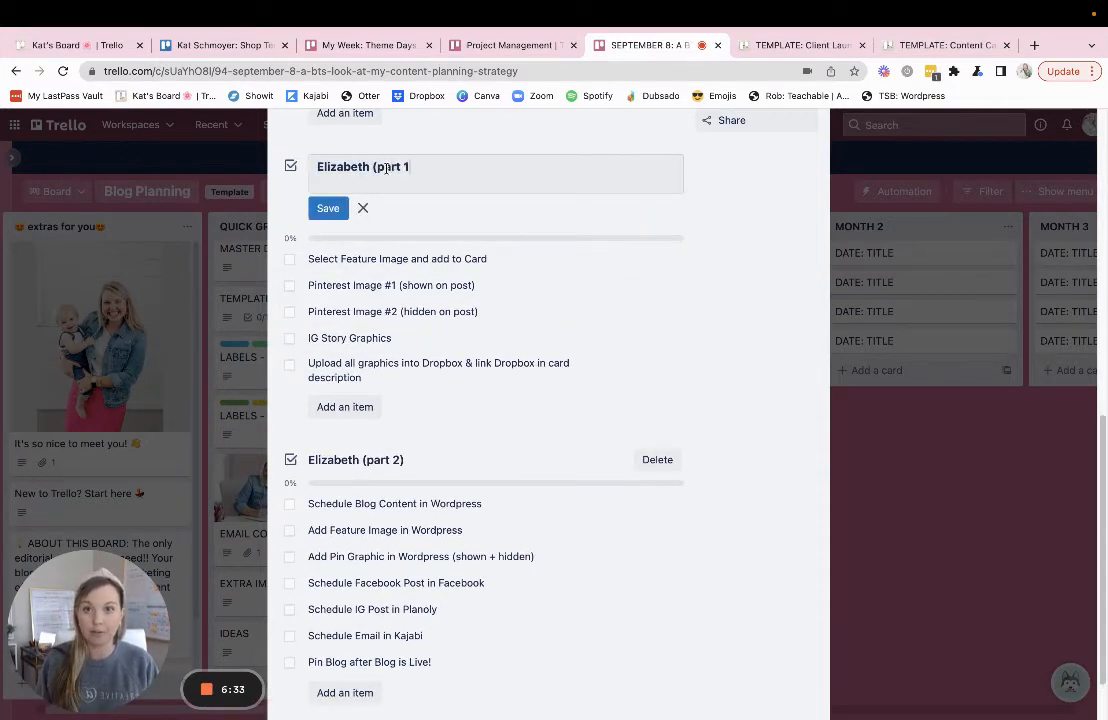
click(328, 208)
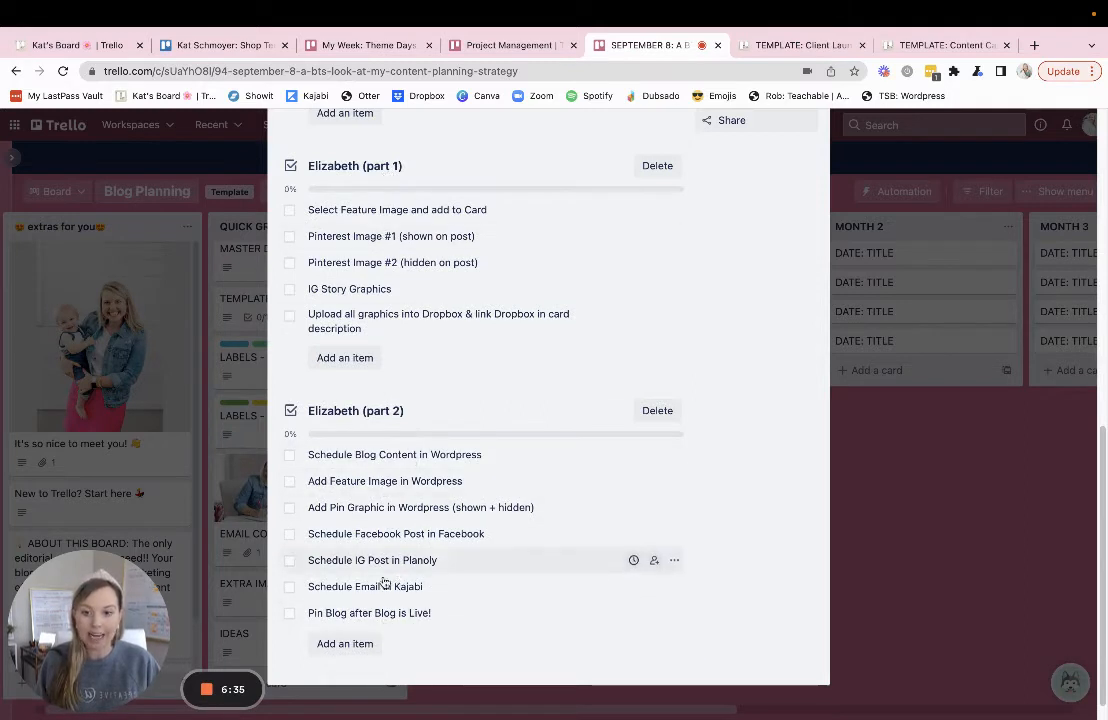
text(Tag Kat when scheduled & ready to go!)
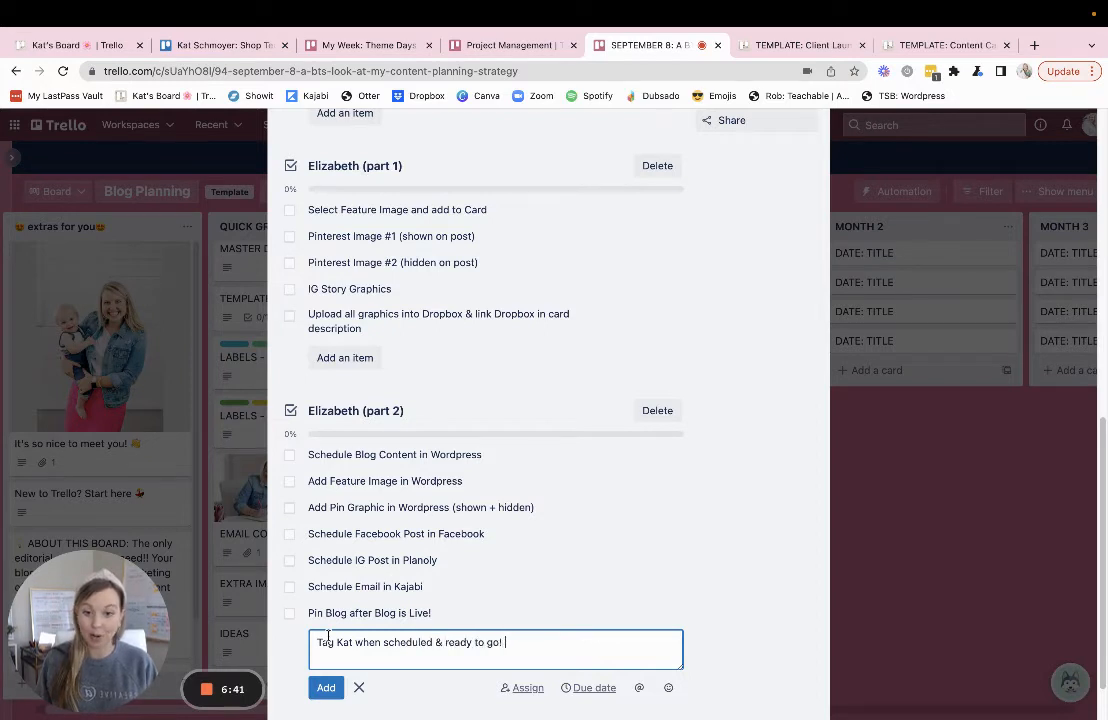
click(325, 687)
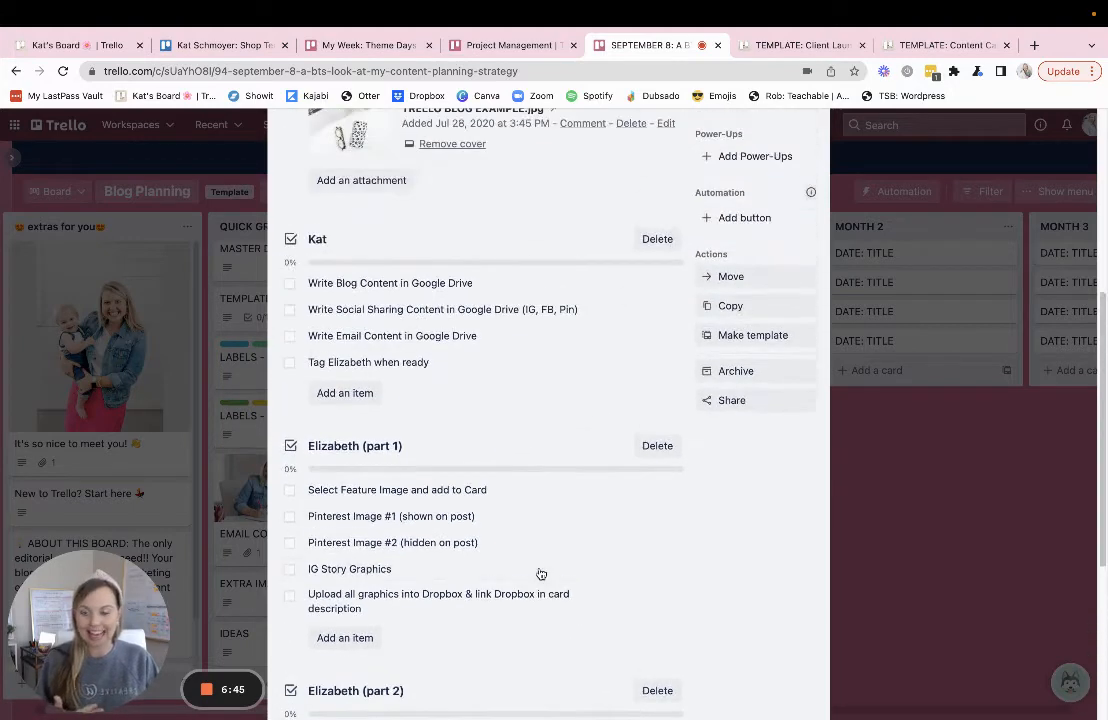
mouse_move(542, 572)
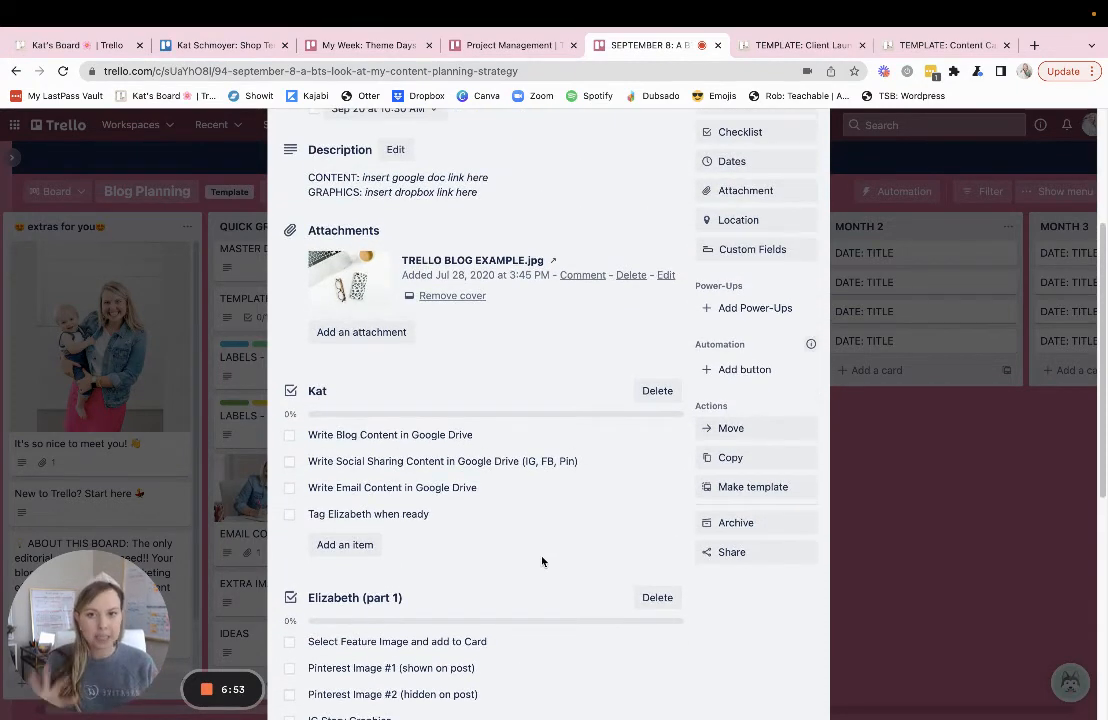
mouse_move(520, 544)
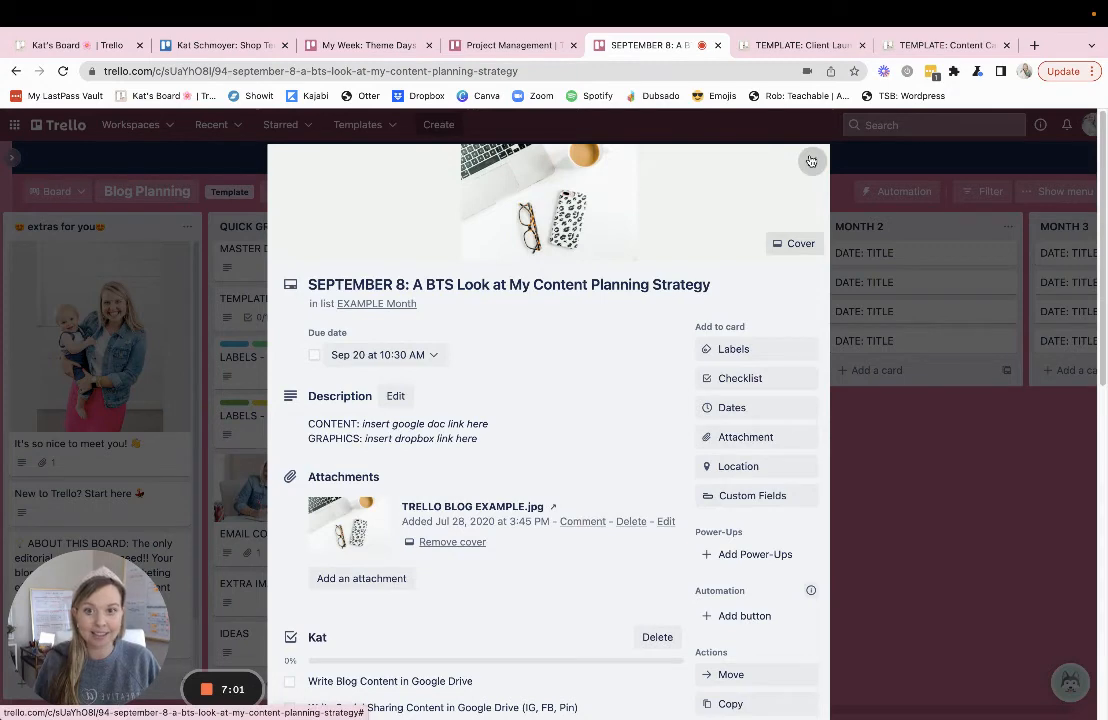
Copy the September 8 card as 'SEPTEMBER 18: A BTS Look at Trello' without attachments.
click(811, 161)
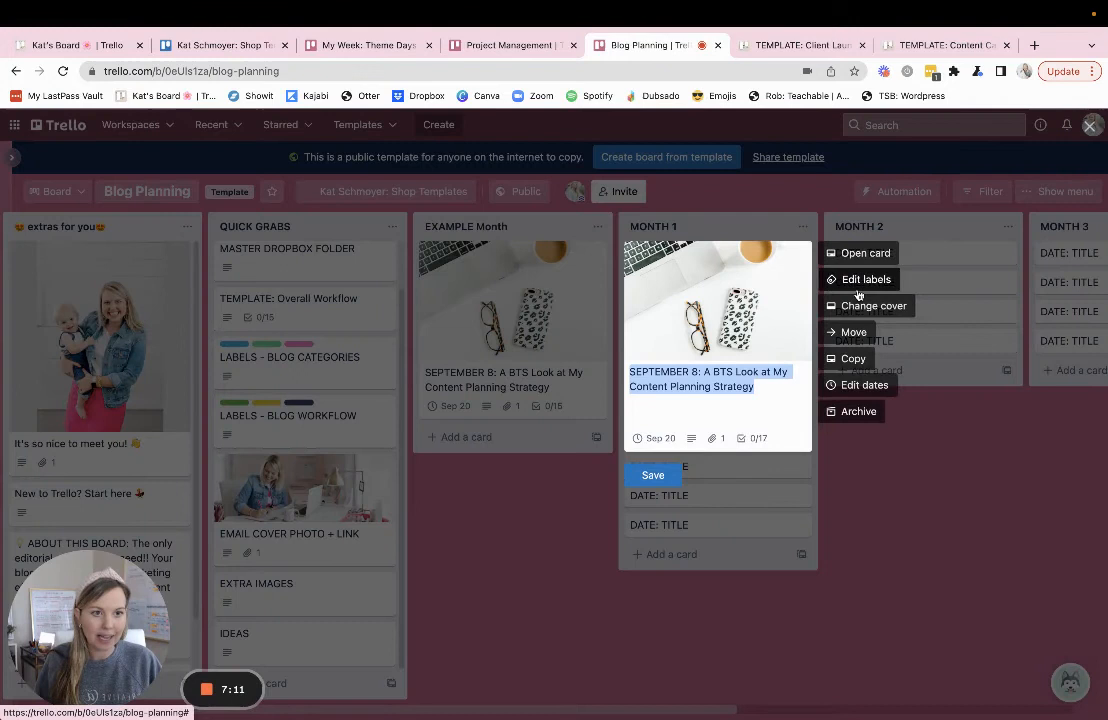
click(852, 358)
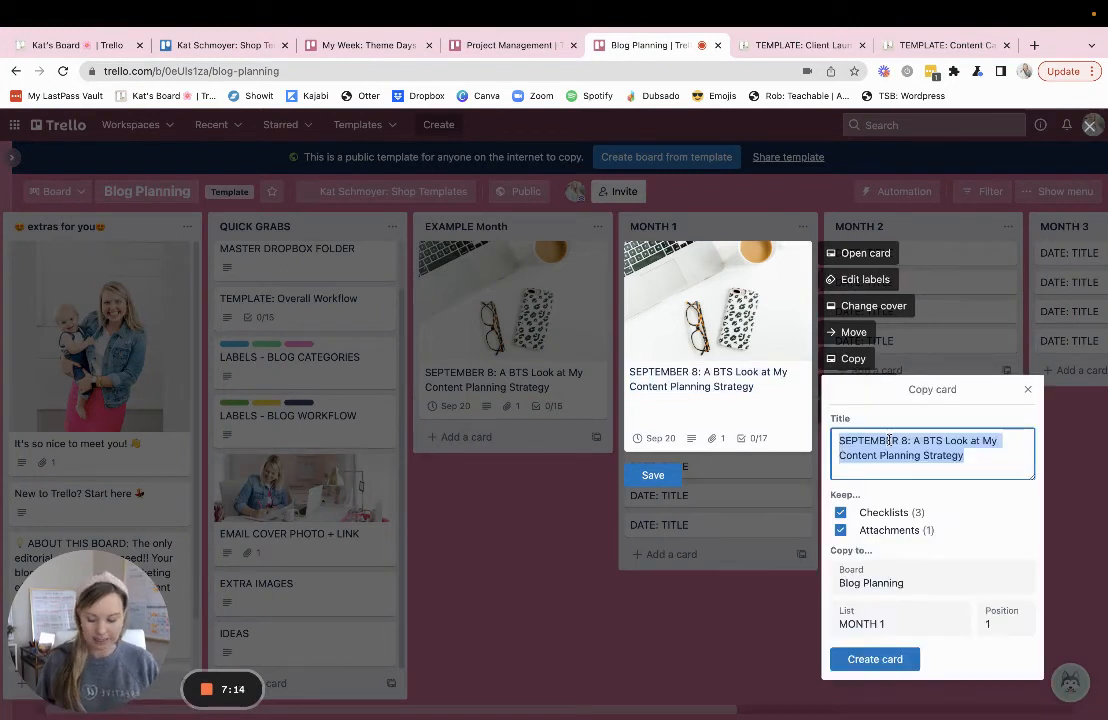
text(SEPTEMBER 18:)
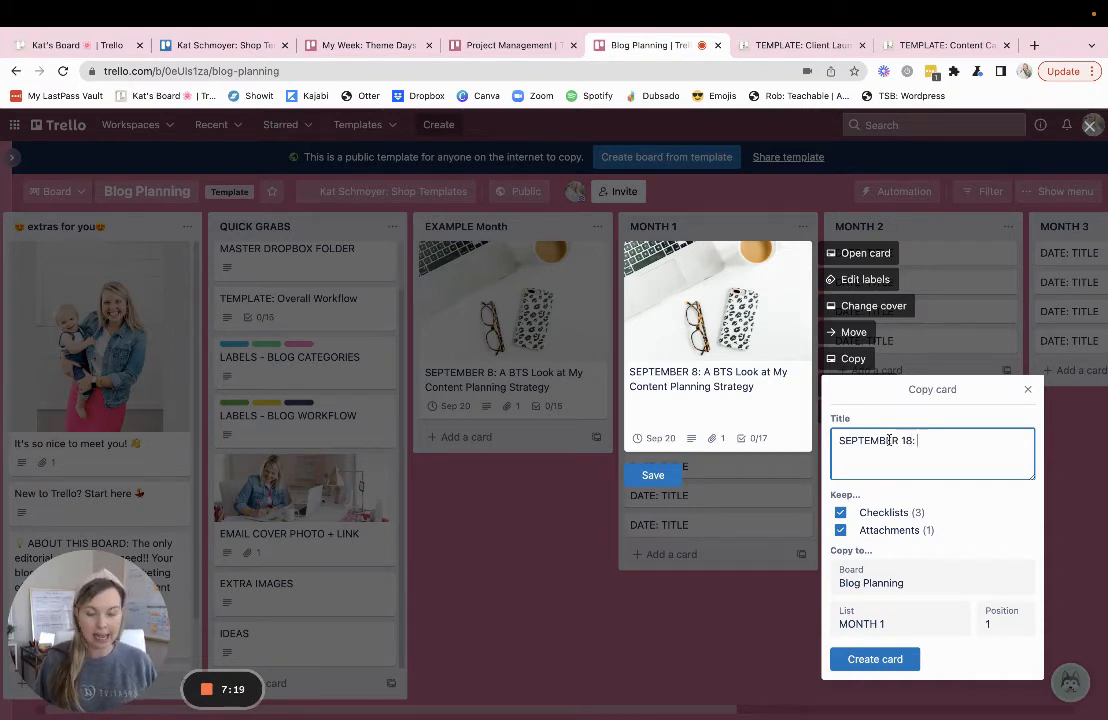
text(A)
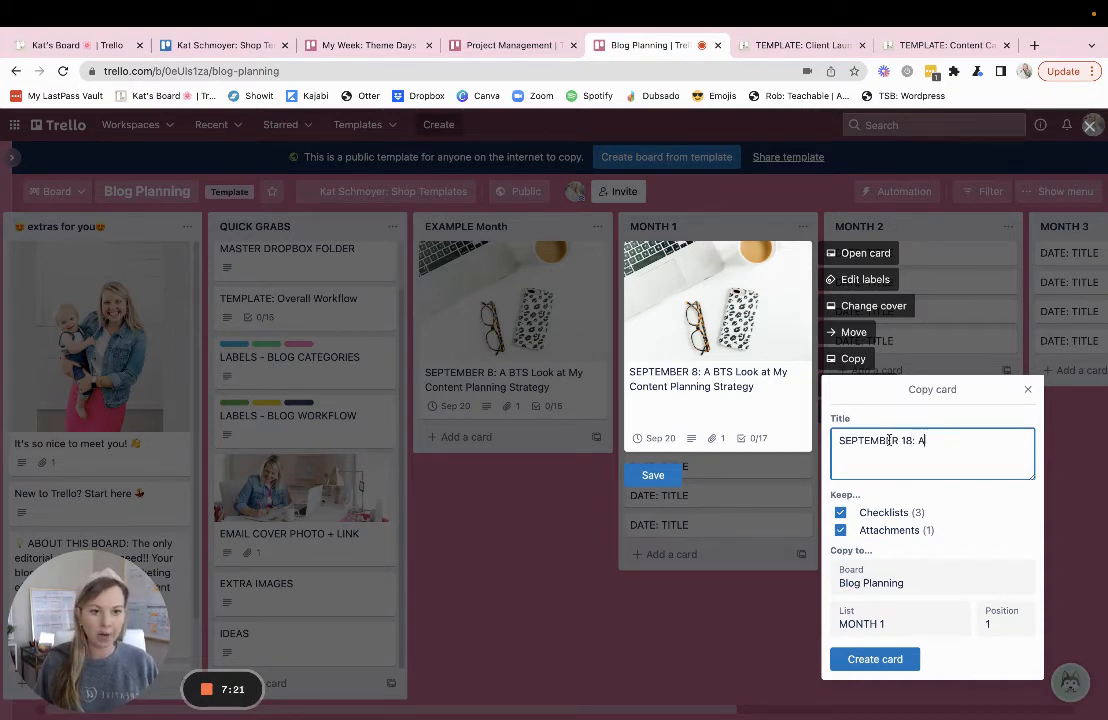
text(BTS Look at Trello)
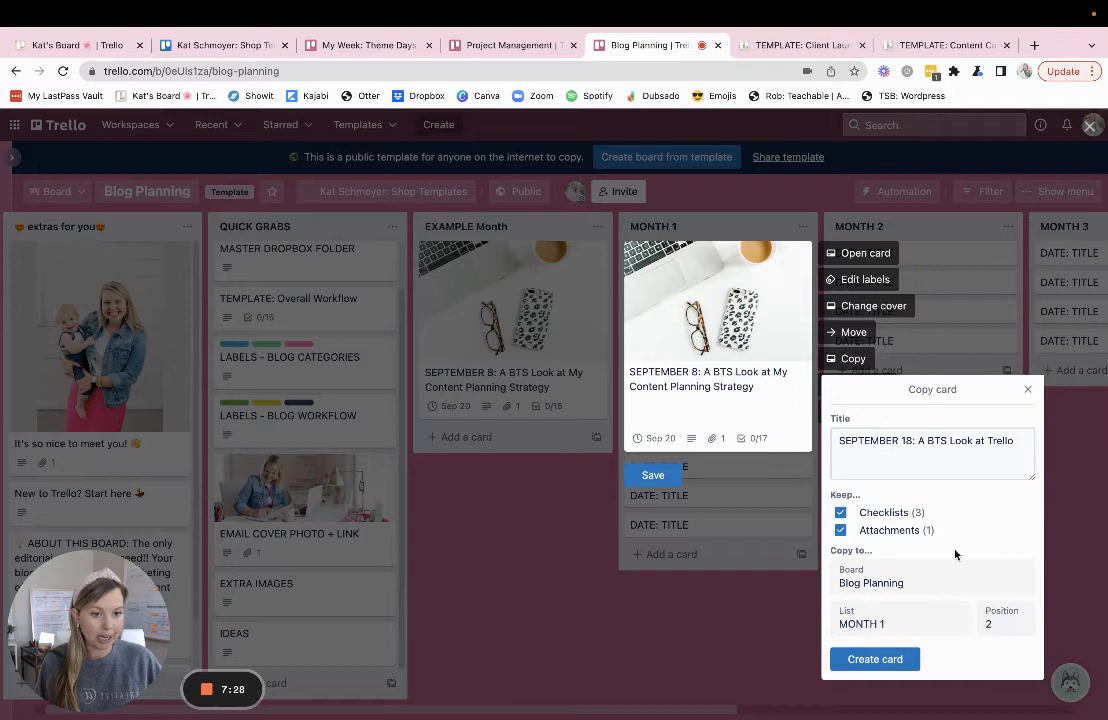
click(840, 530)
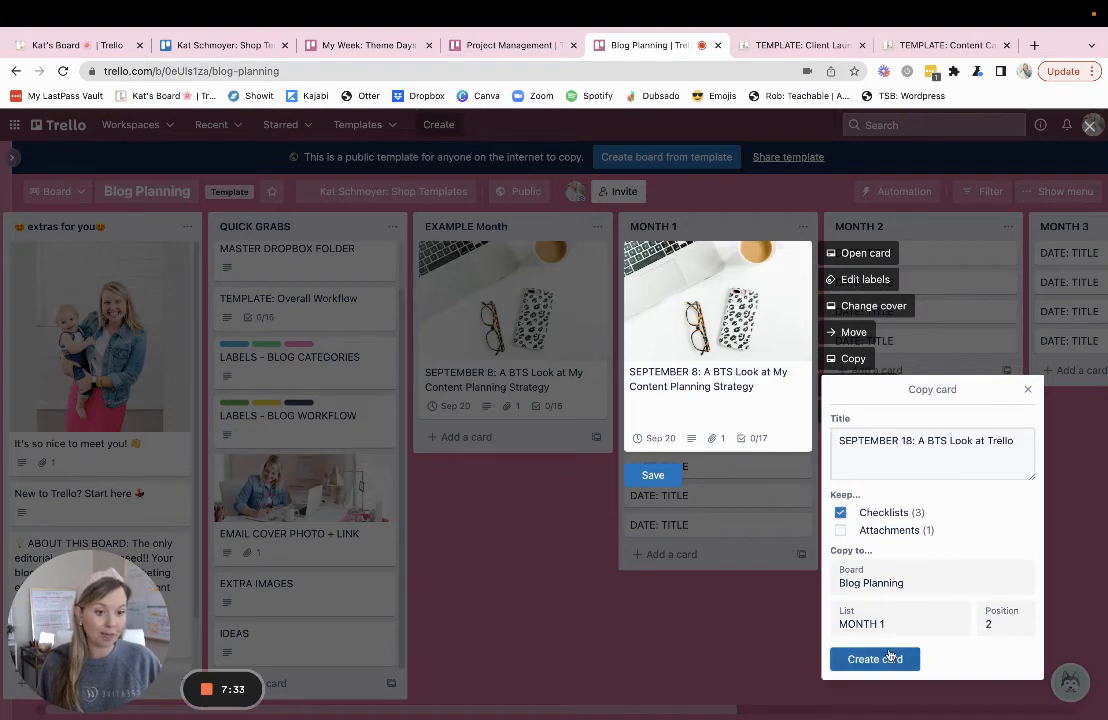
click(874, 658)
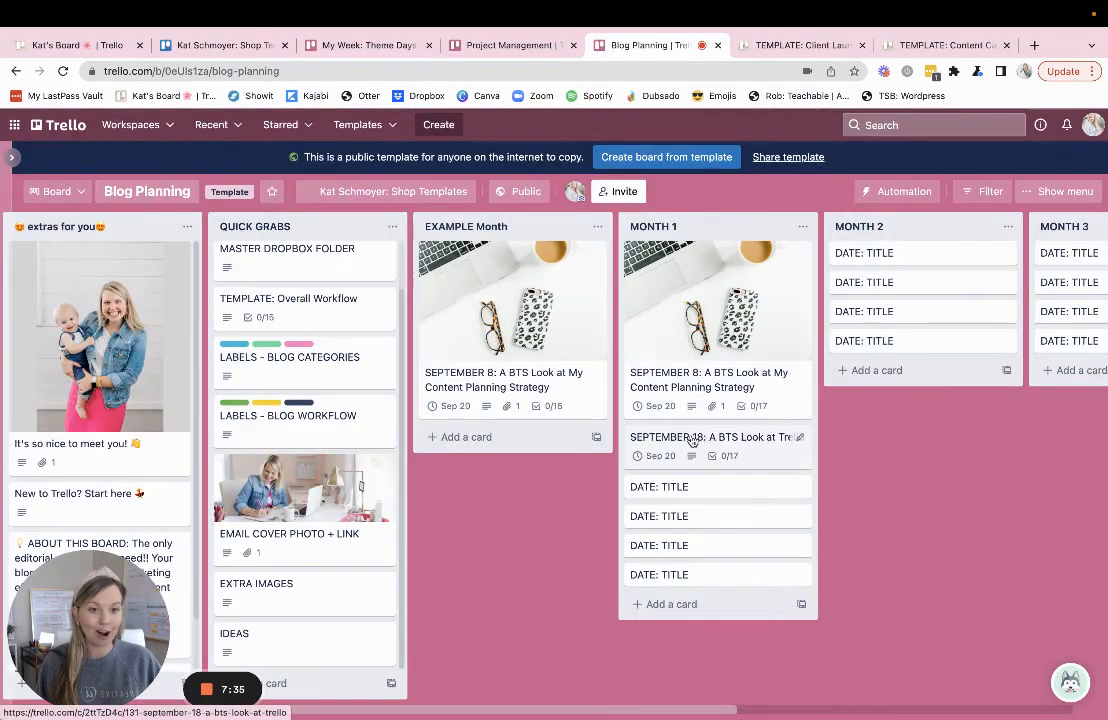
Open the September 18 card and scroll through its due date, description and three checklists.
click(702, 437)
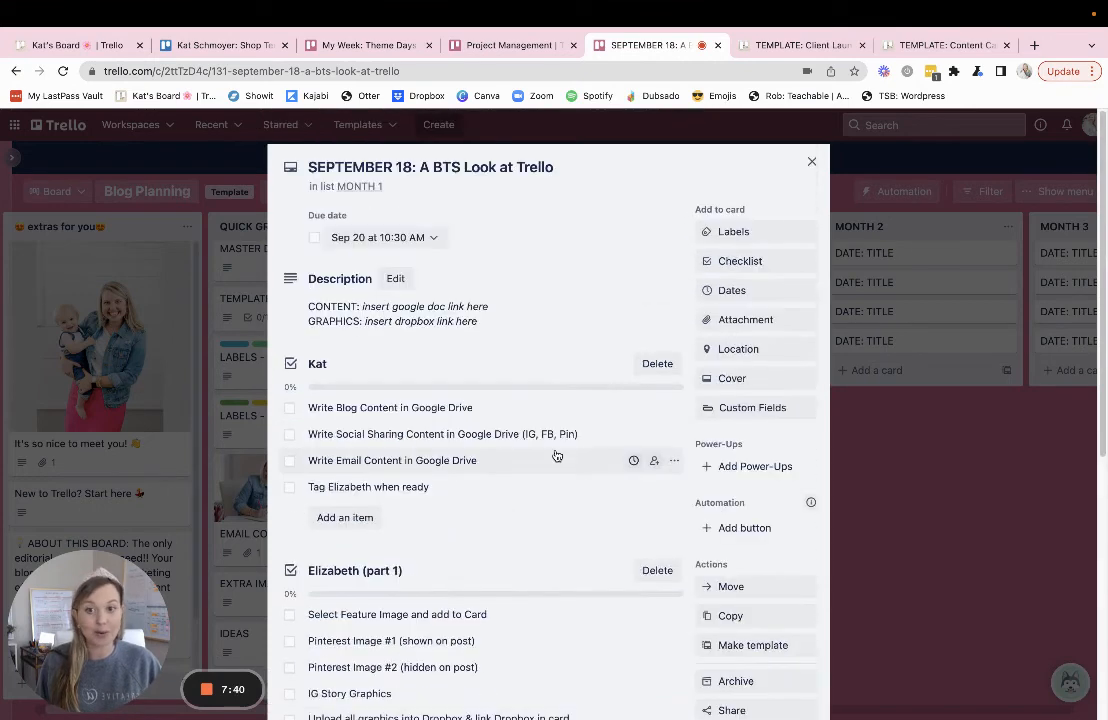
mouse_move(553, 454)
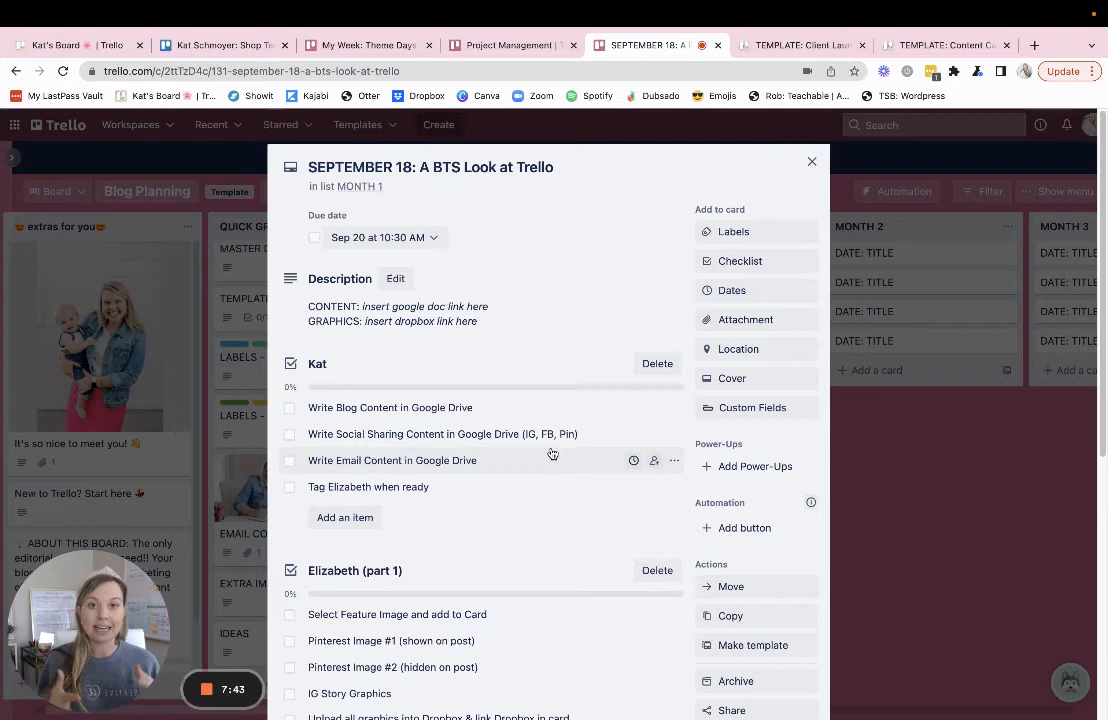
scroll(down, 3)
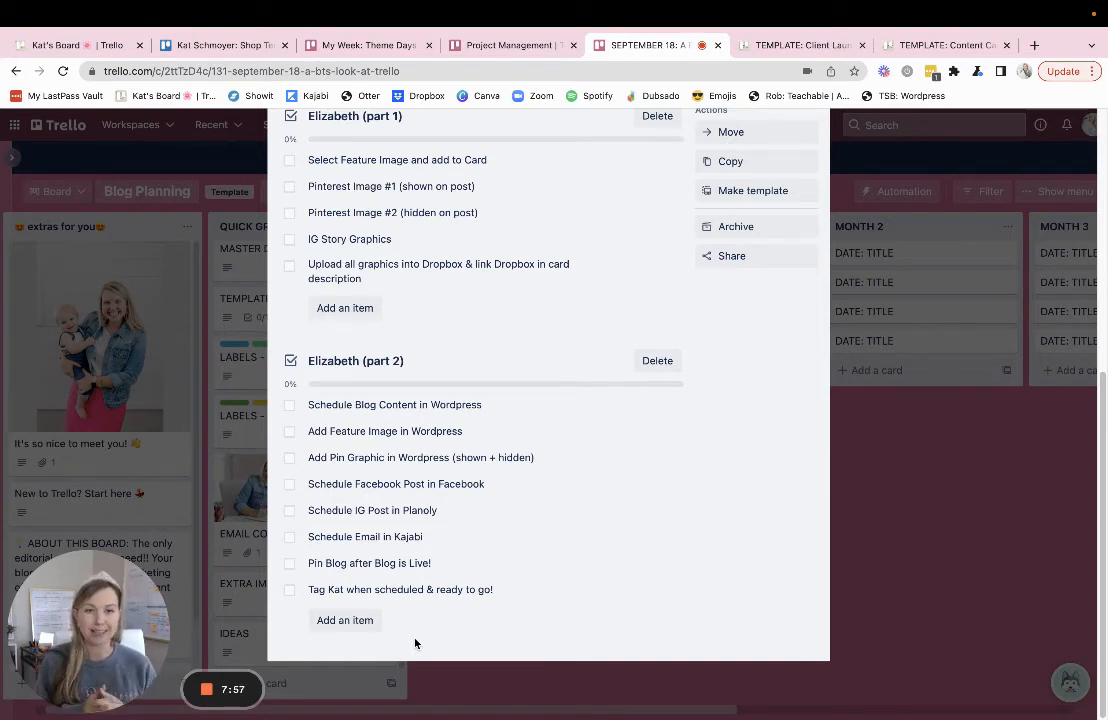
mouse_move(501, 558)
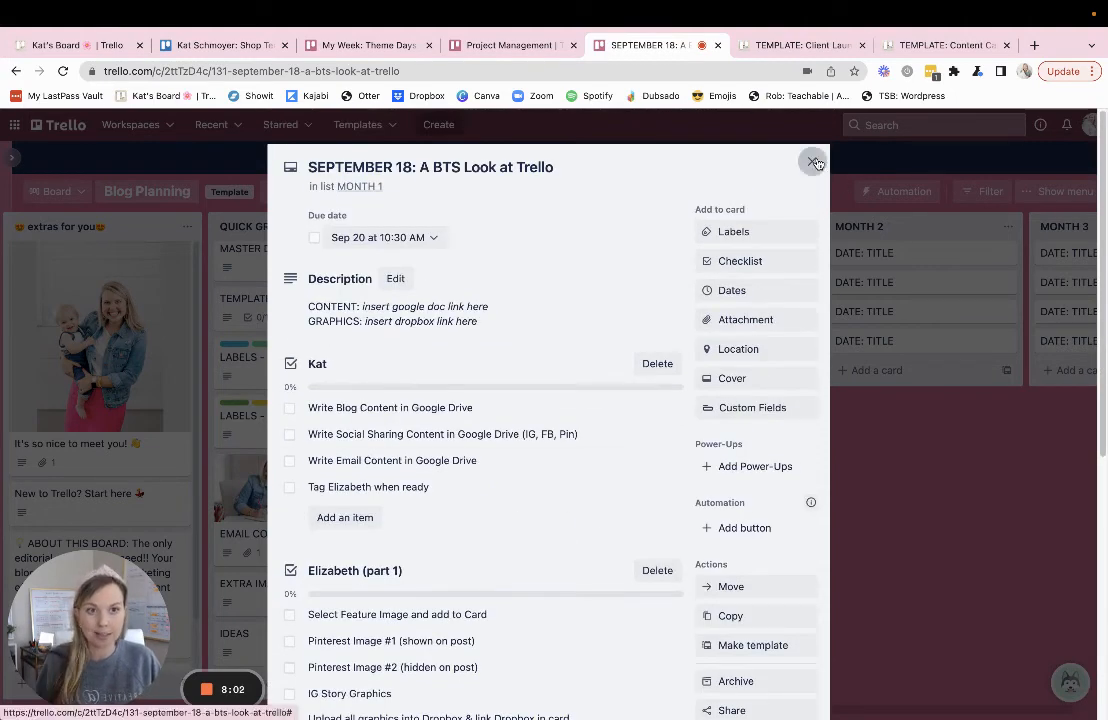
Close the September 18 card details.
click(815, 162)
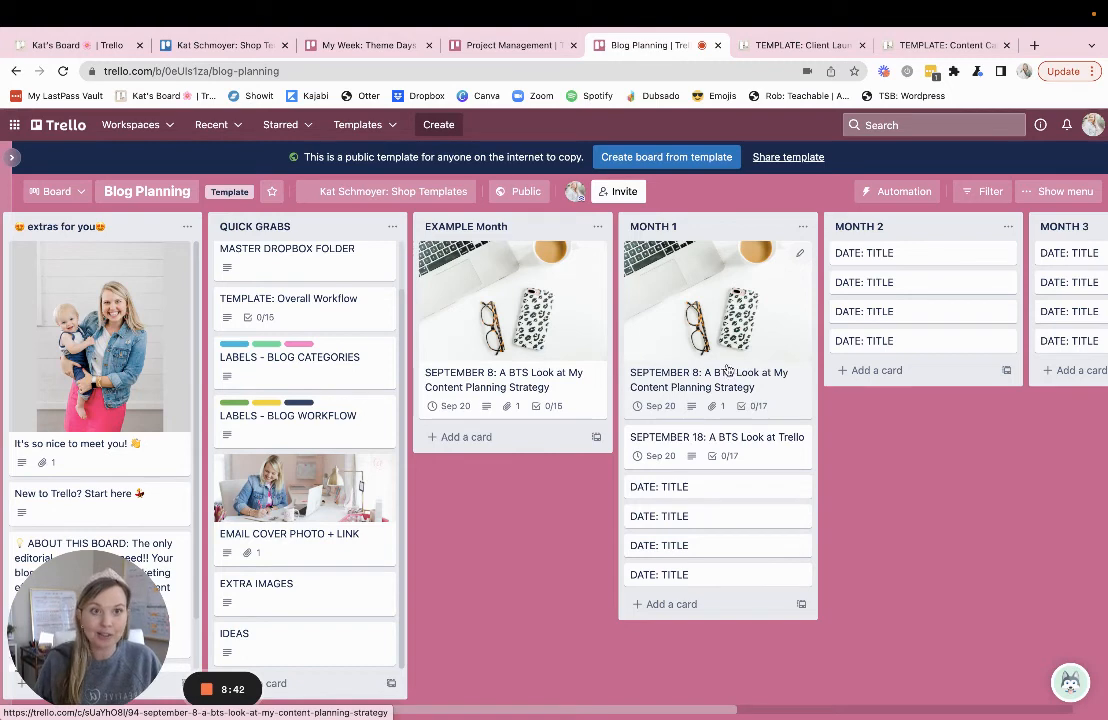
Open the Project Management board and scroll across its workflow, to-do, and video lists.
click(501, 45)
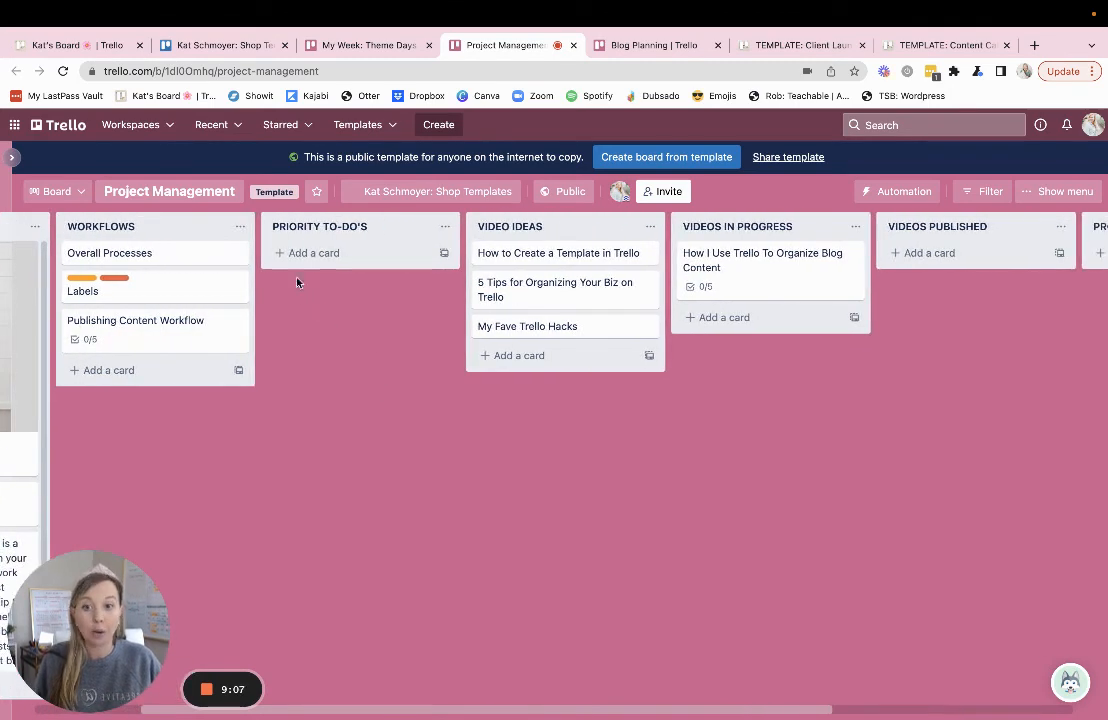
scroll(right, 3)
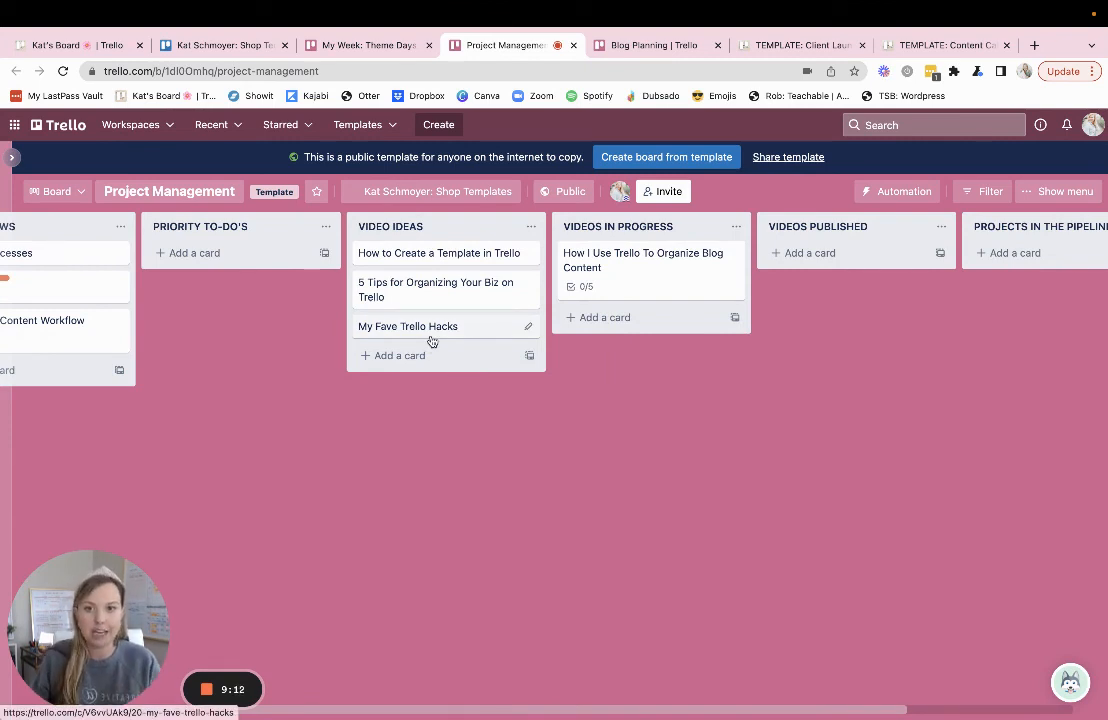
mouse_move(647, 290)
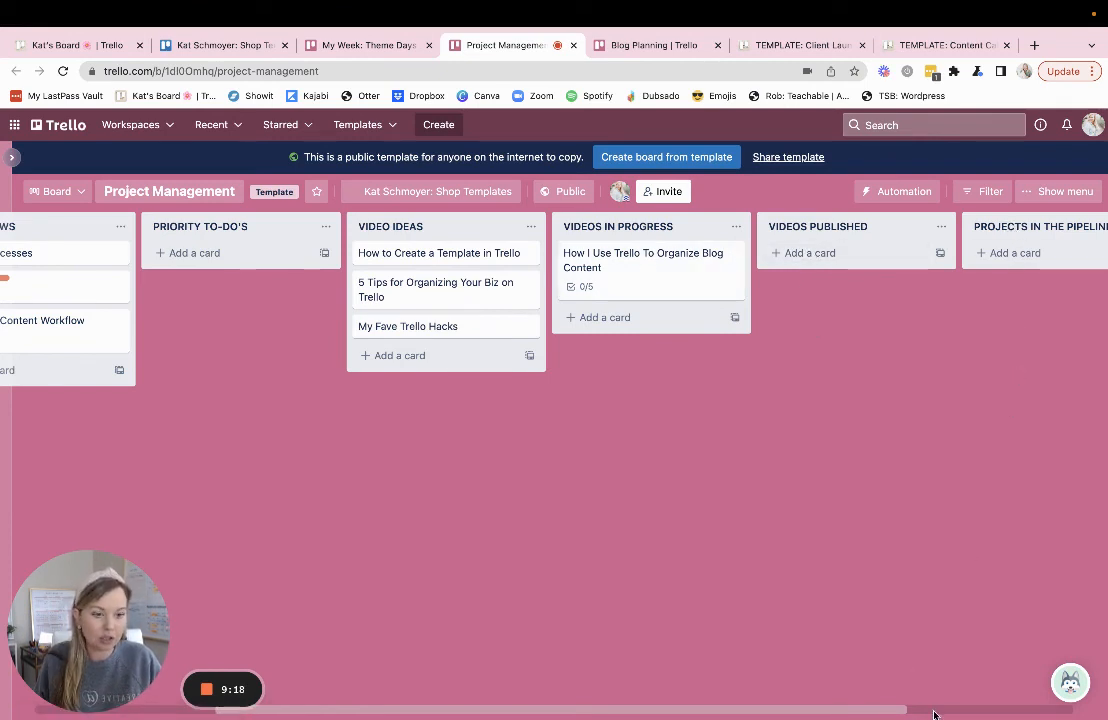
scroll(right, 3)
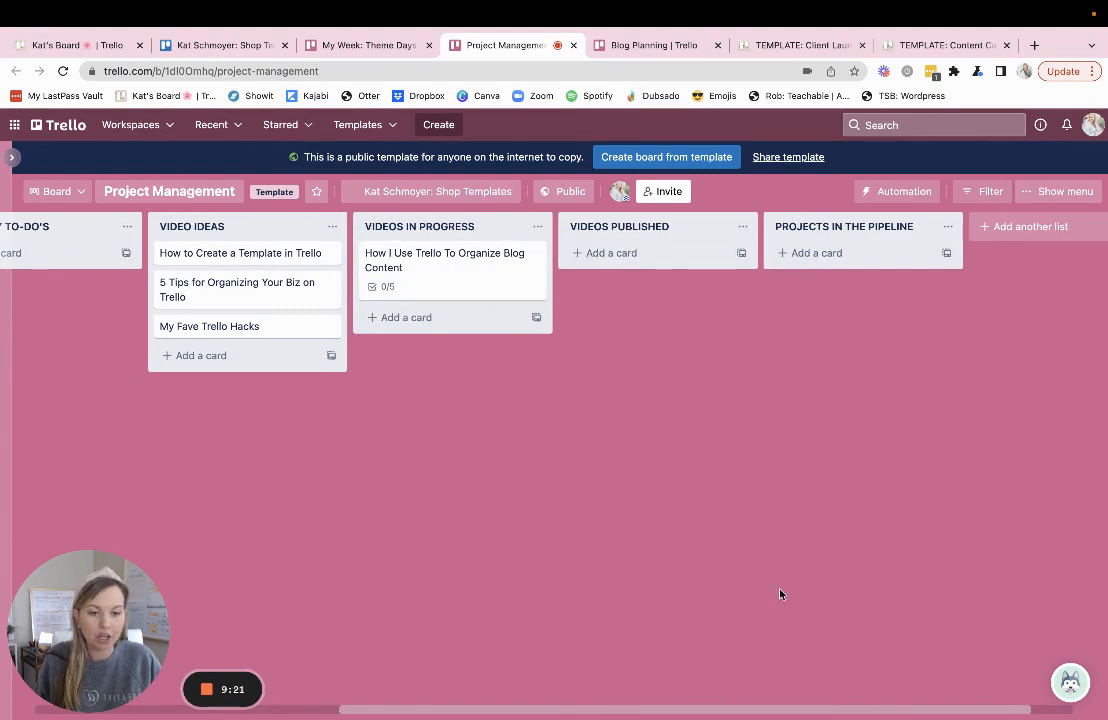
scroll(left, 3)
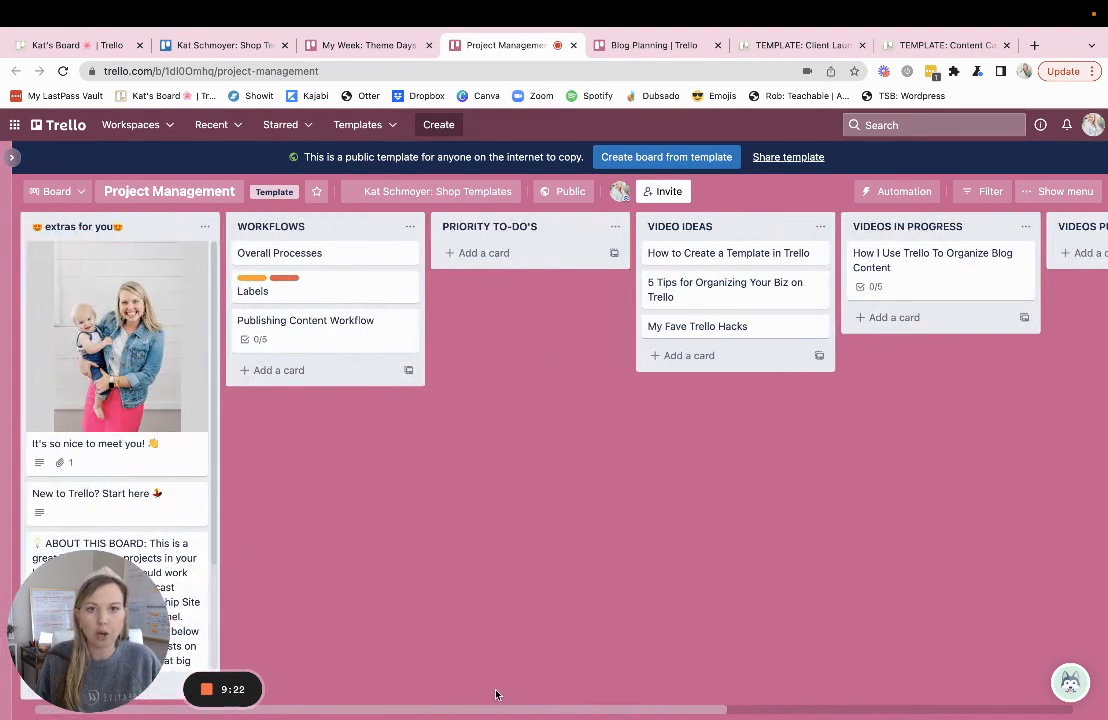
mouse_move(555, 560)
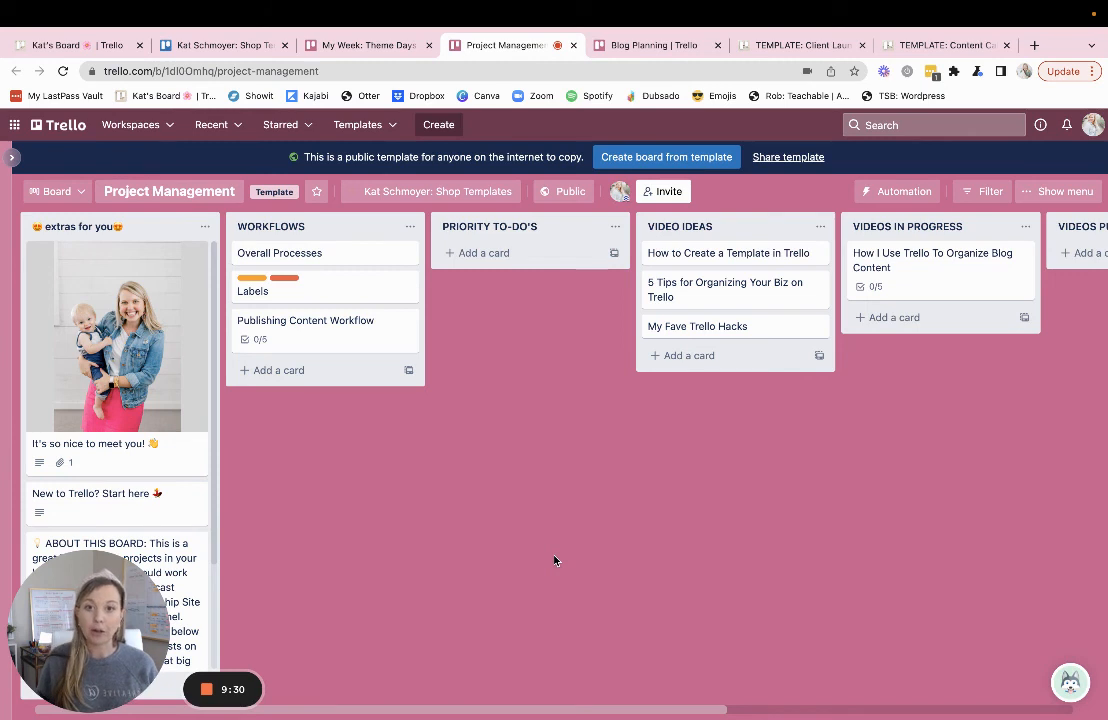
mouse_move(543, 560)
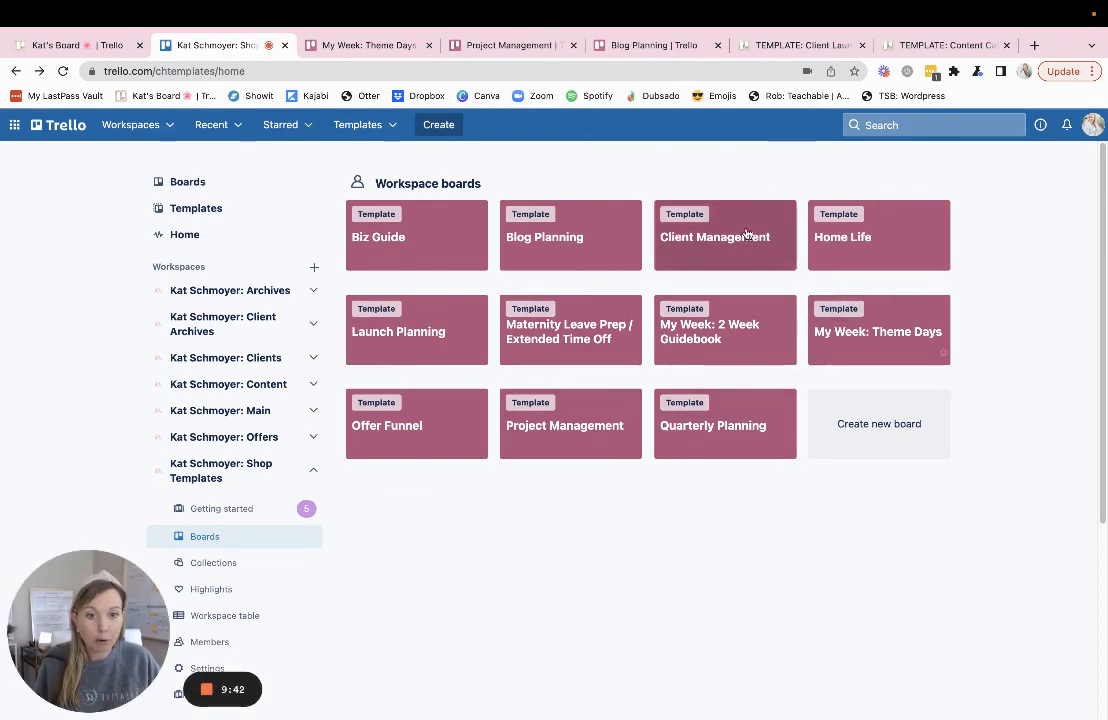
mouse_move(750, 425)
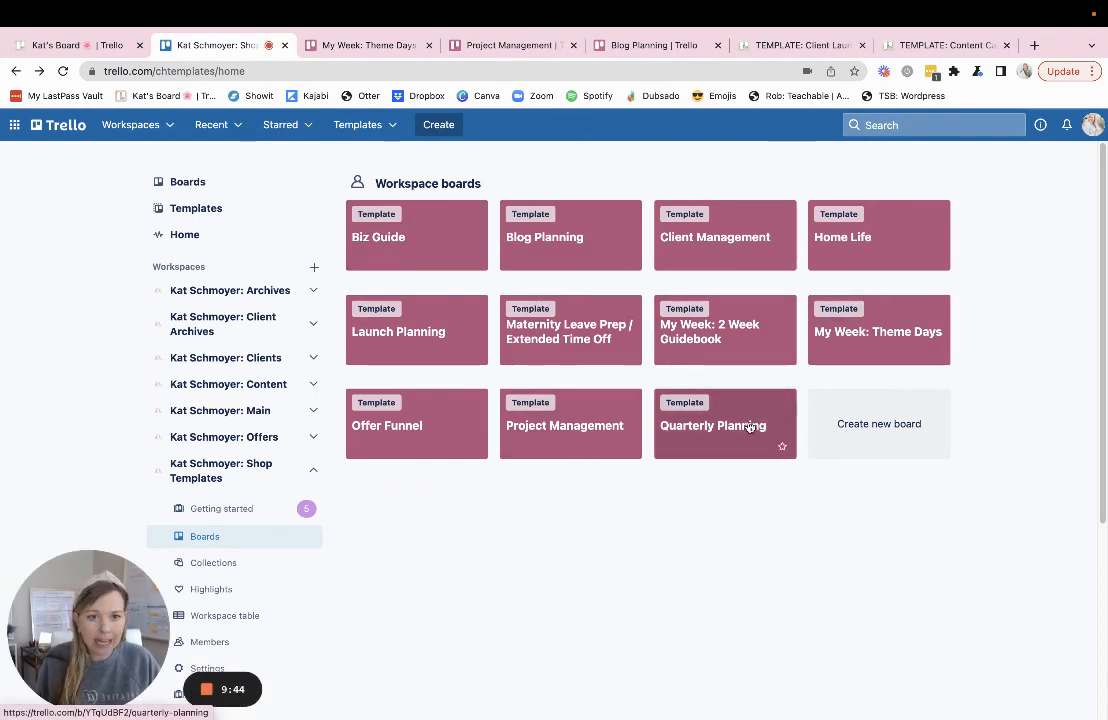